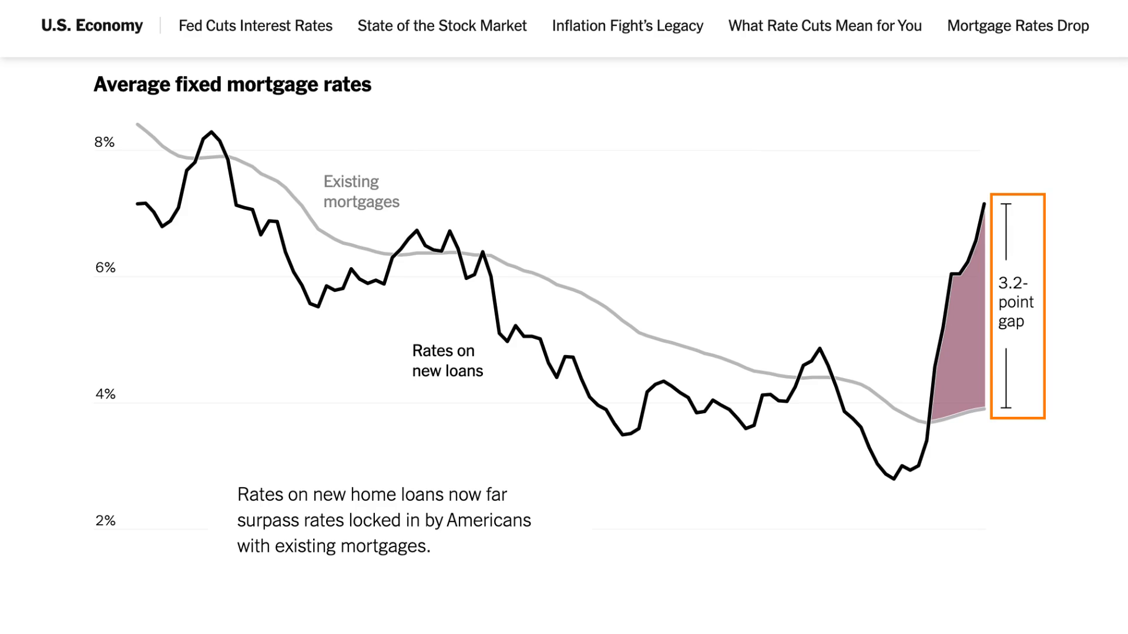
- Load tidyverse, gapminder and scales, then build and view the 12-row 1982 gdp_data table
left_click(1016, 306)
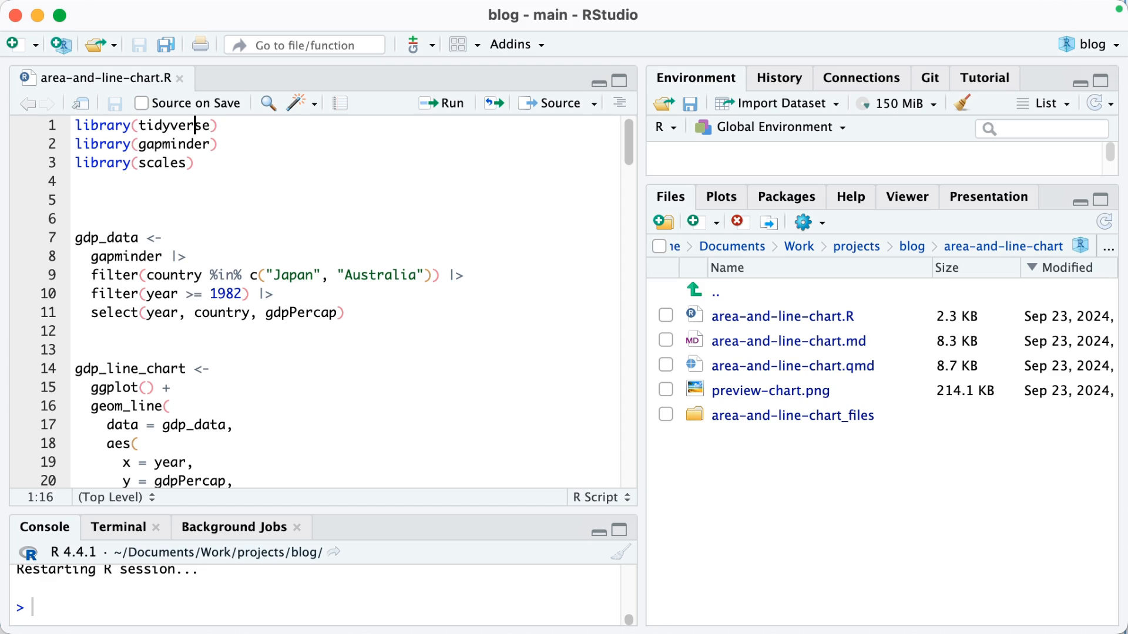
left_click(445, 102)
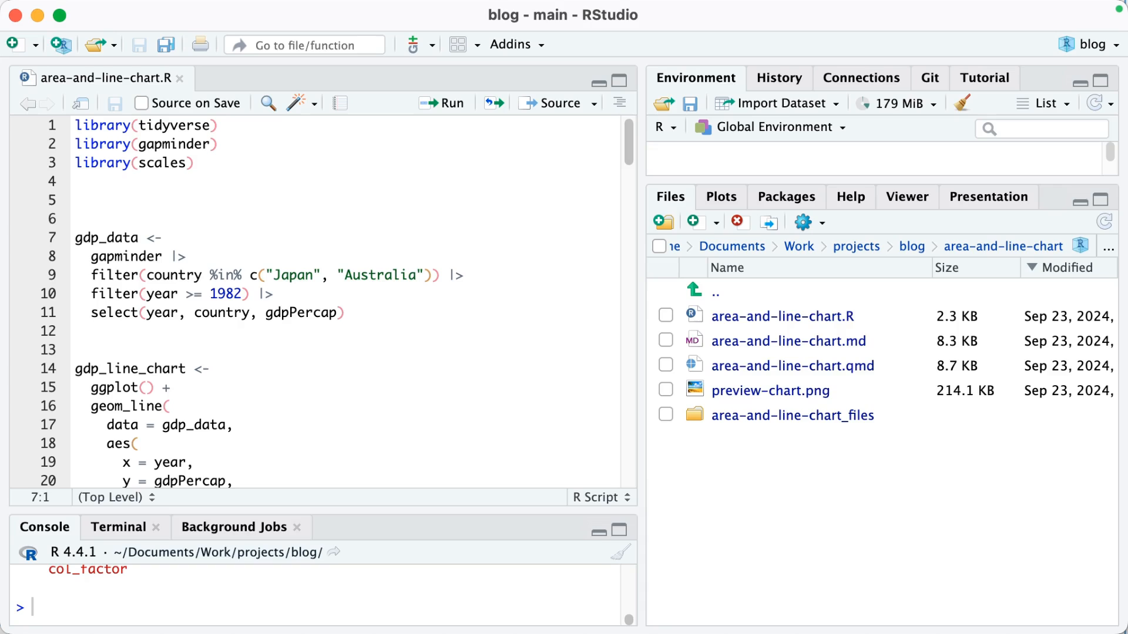
left_click(74, 237)
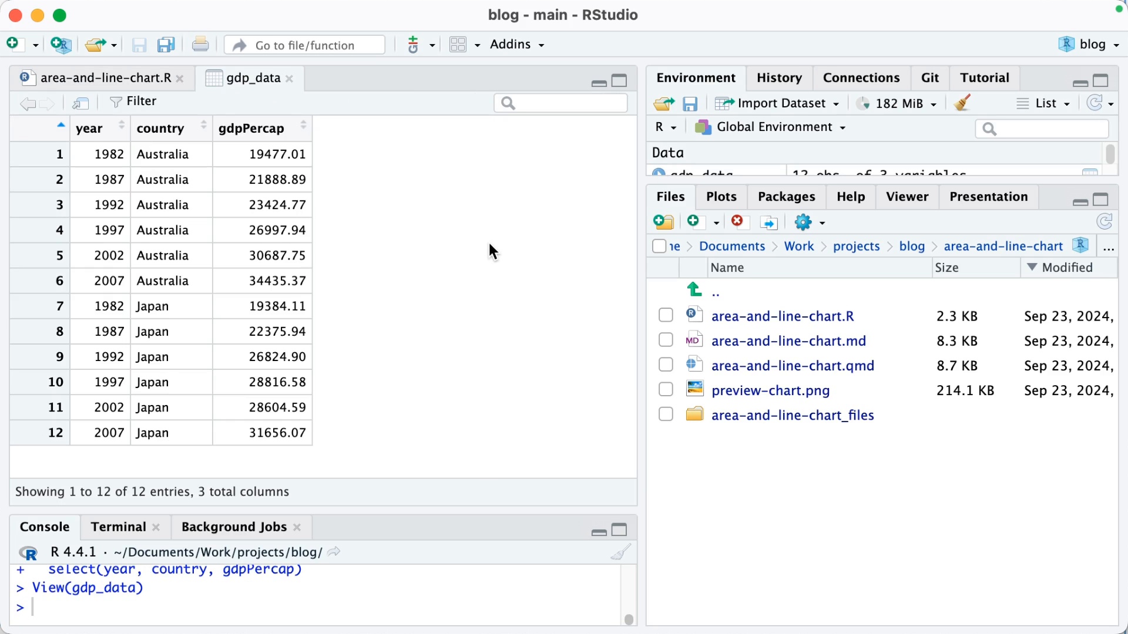
left_click(98, 77)
type("y = gdpPercap,")
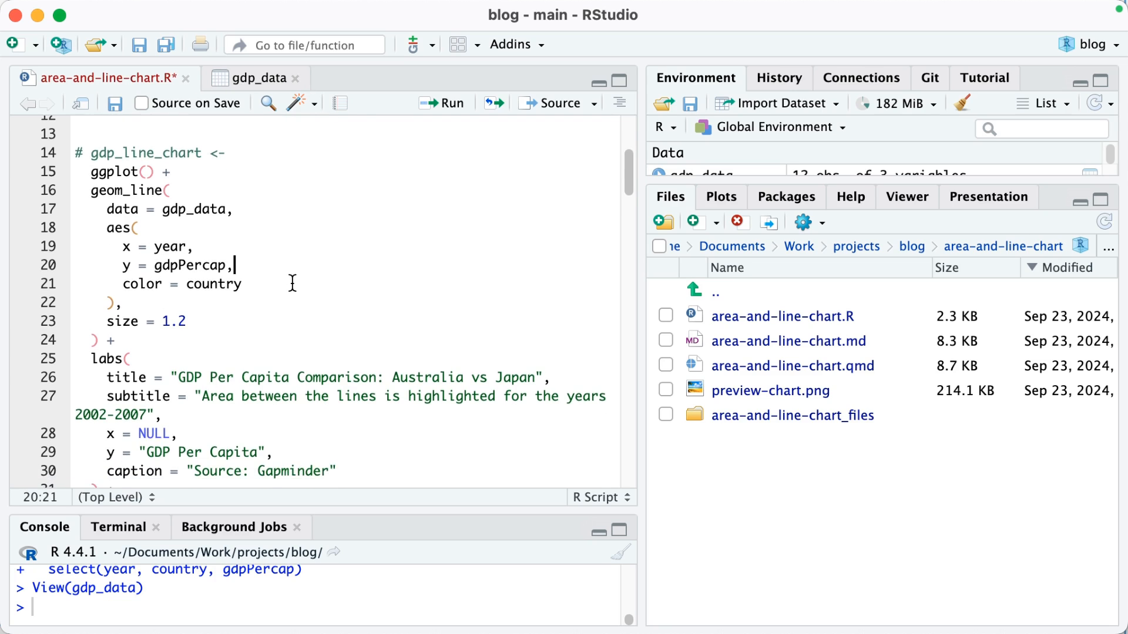
- Plot gdp_line_chart with Australia in black, Japan in grey, using theme_minimal
scroll("down", 3)
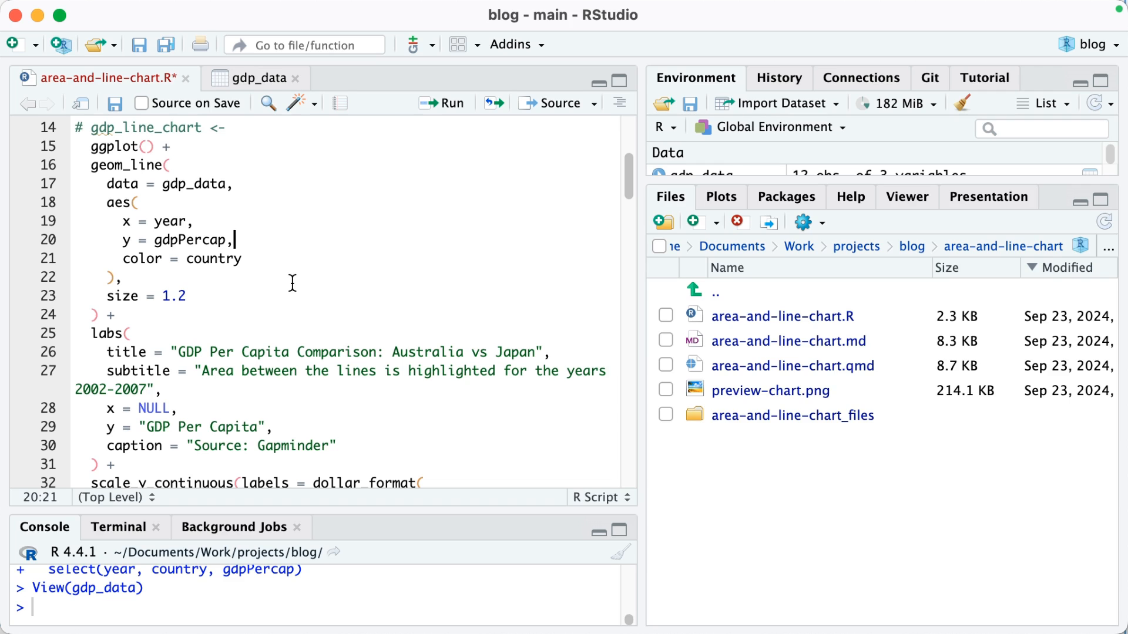
left_click(416, 102)
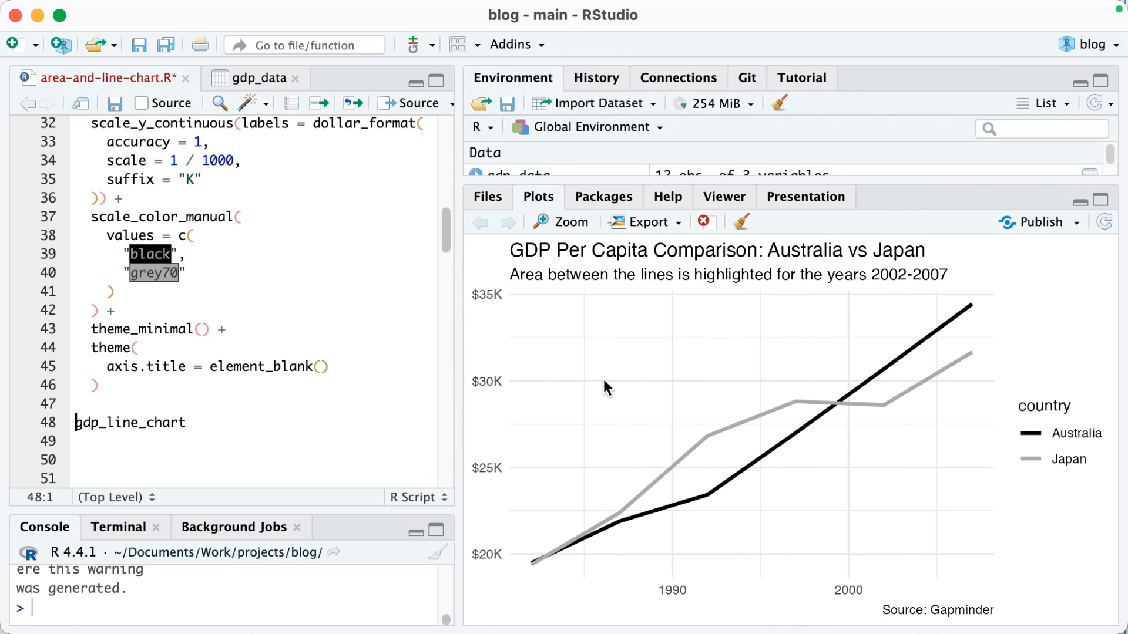
mouse_move(373, 327)
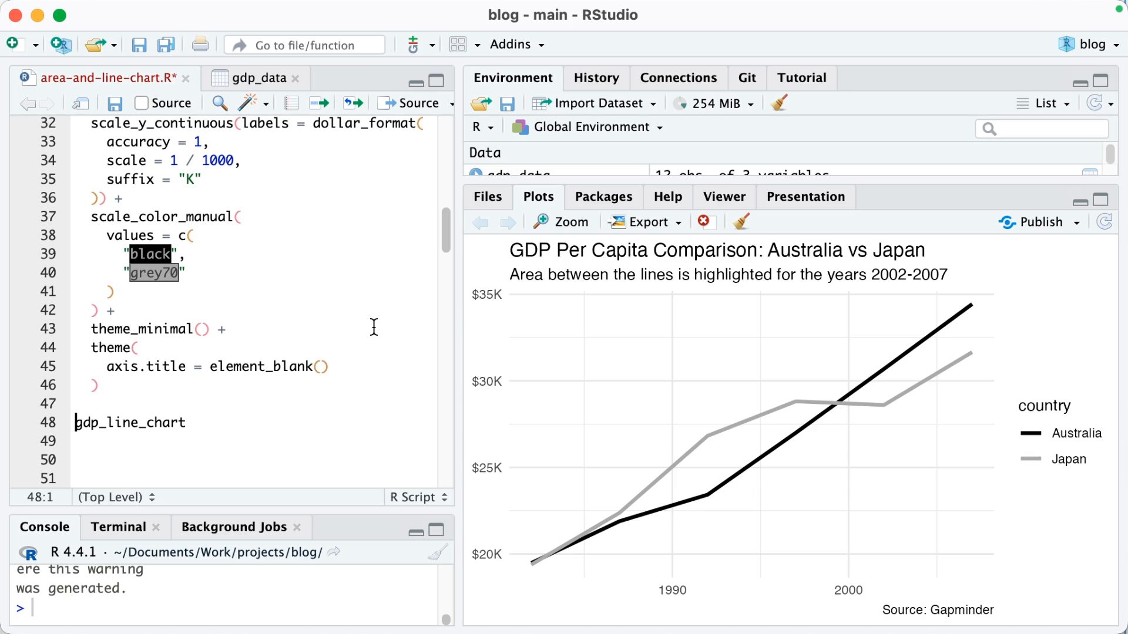
scroll("up", 3)
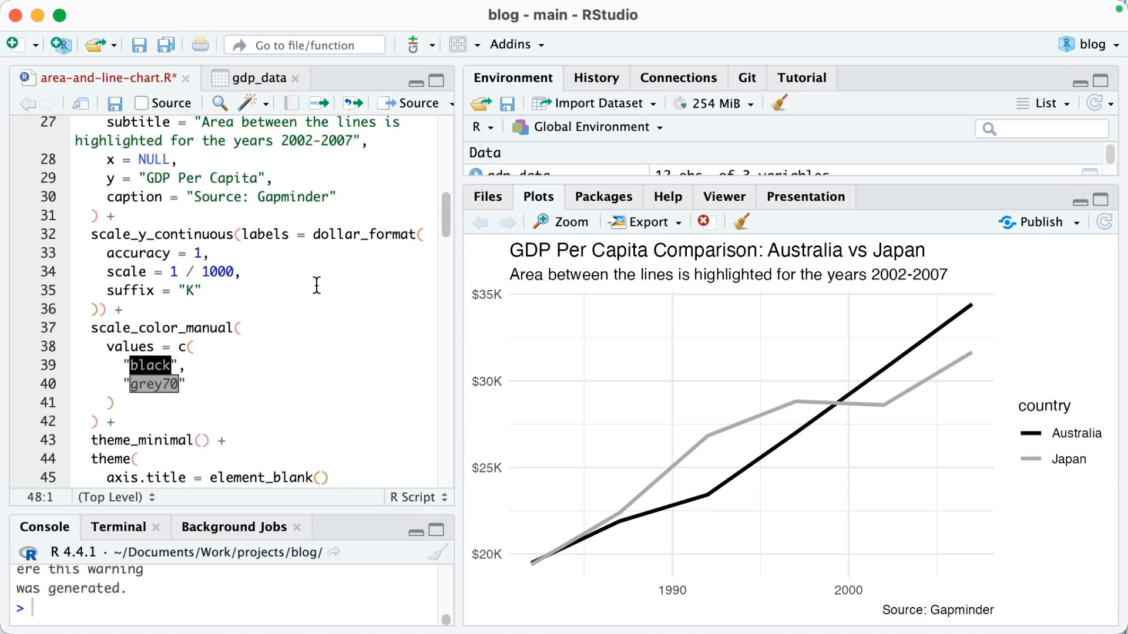
scroll("up", 3)
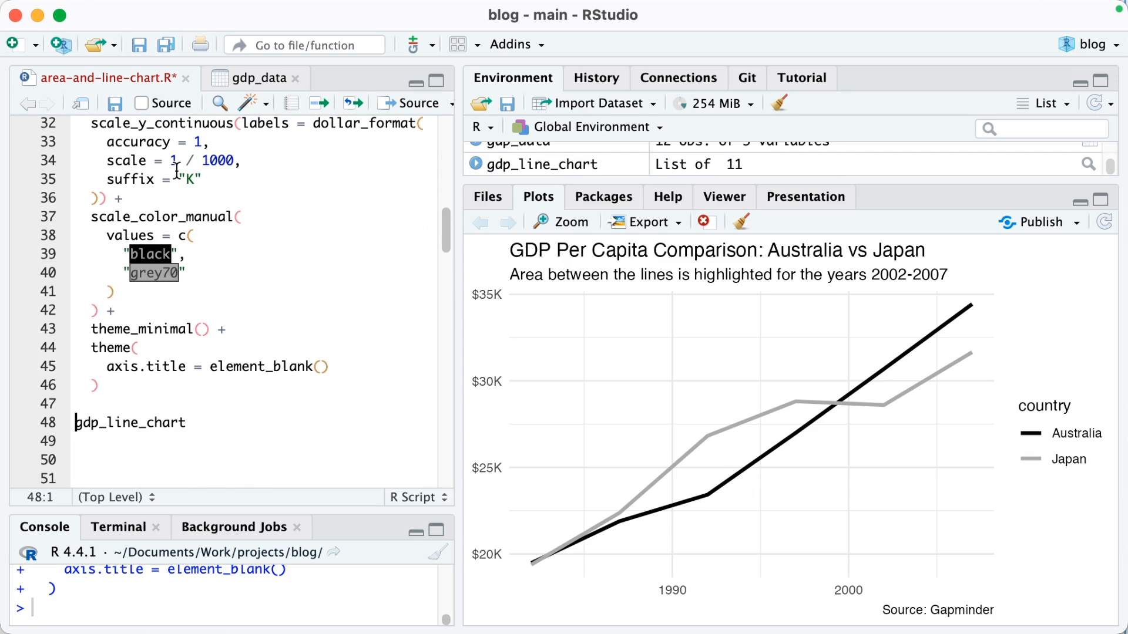
scroll("down", 3)
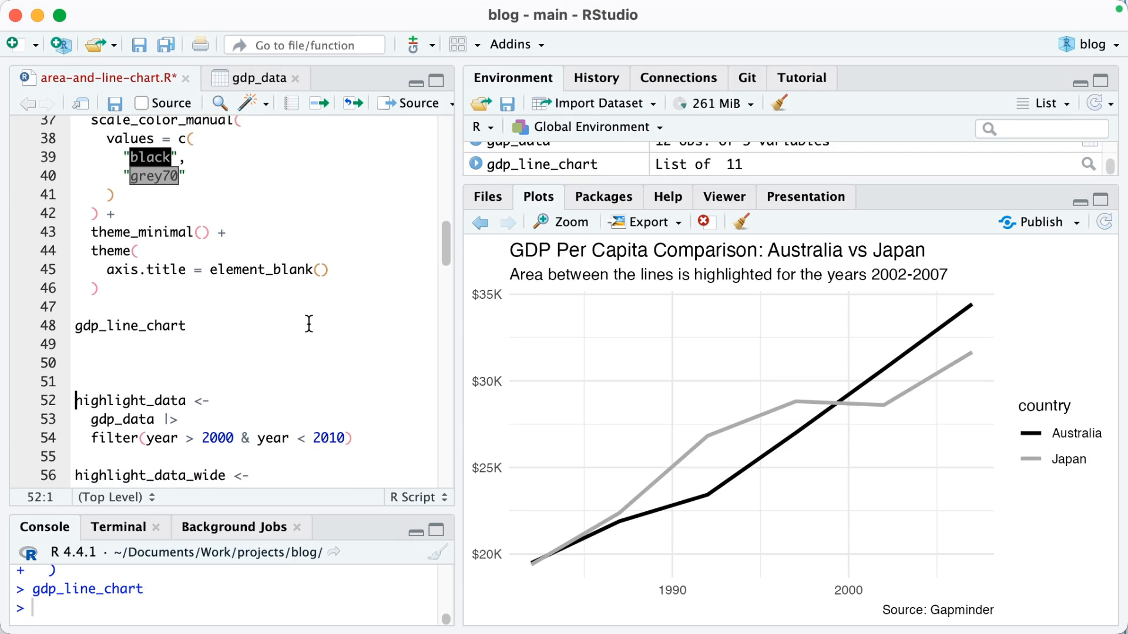
- Scroll to the highlight_data filter and highlight_data_wide pivot_wider code
scroll("down", 3)
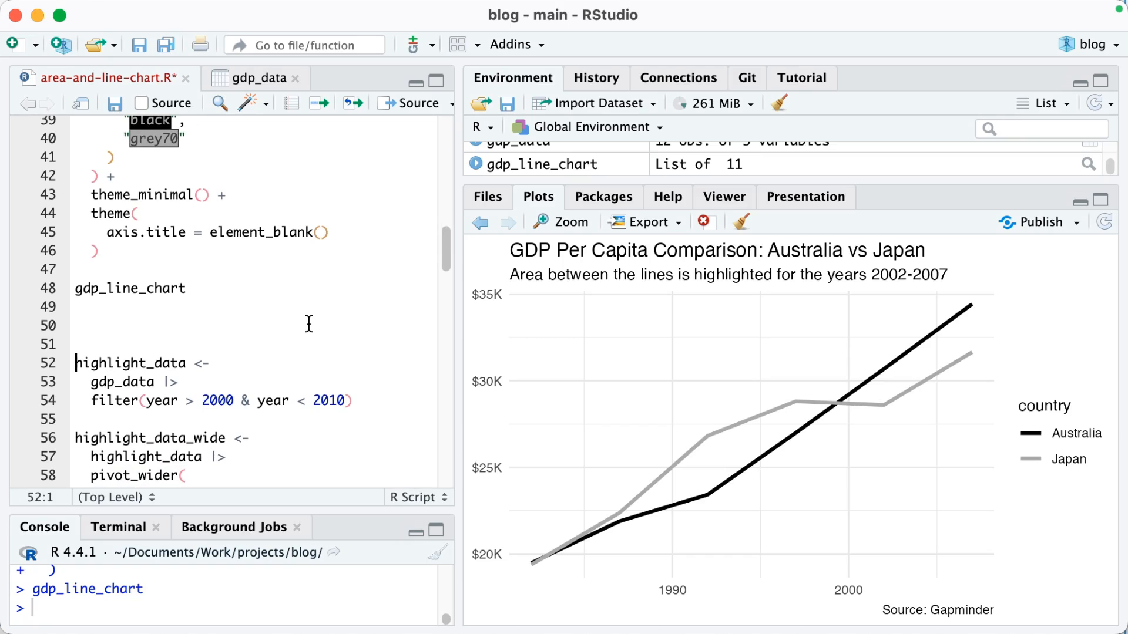
scroll("down", 3)
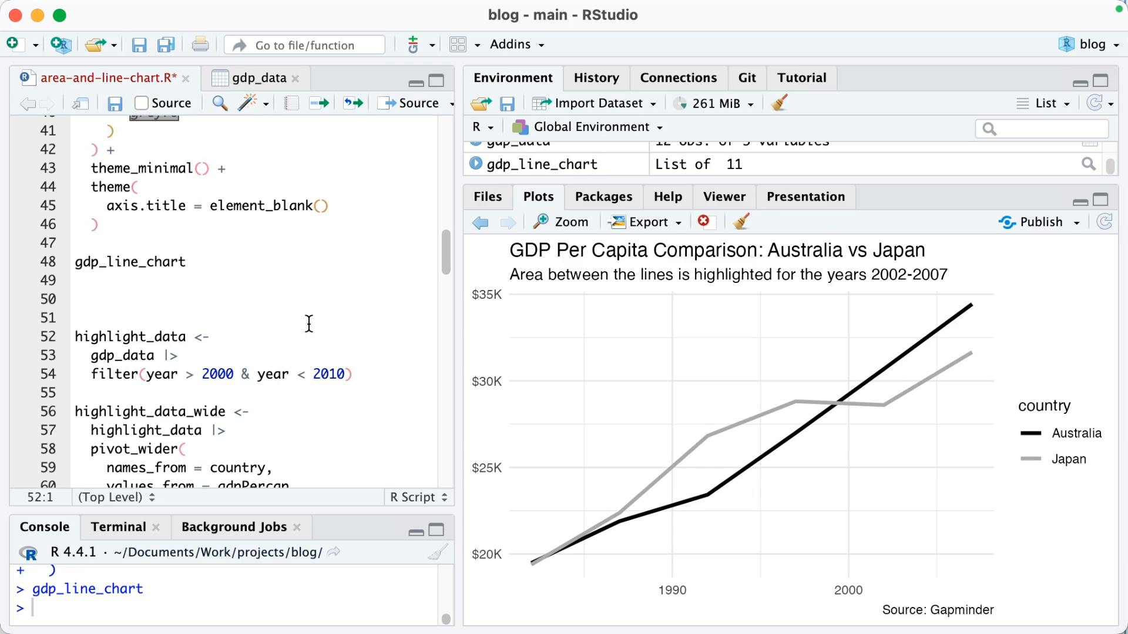
mouse_move(887, 393)
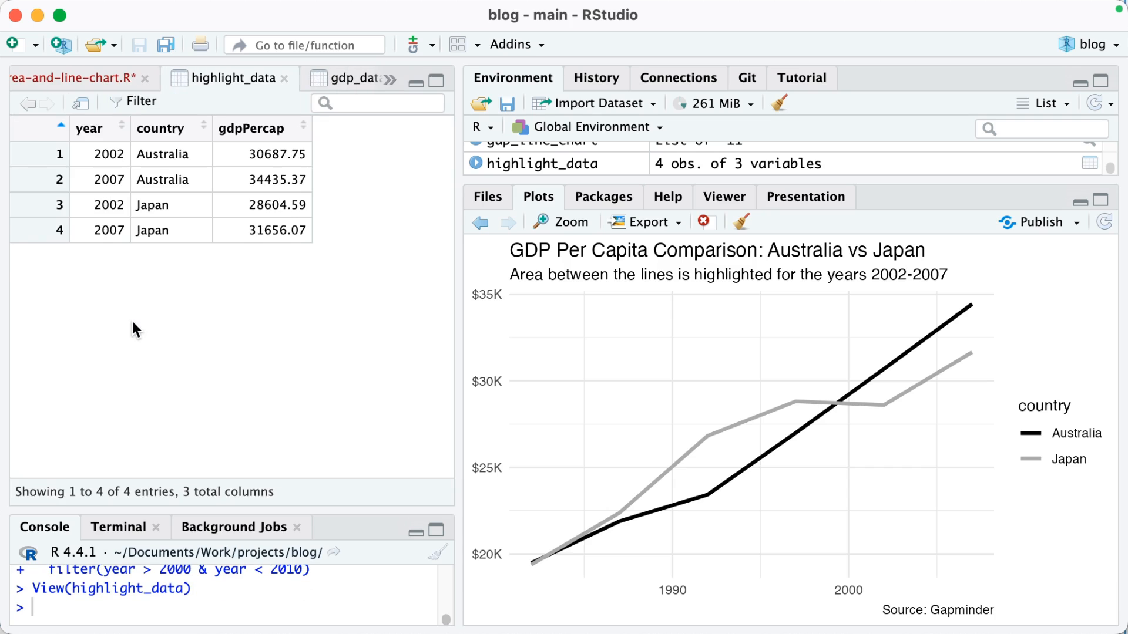
mouse_move(155, 320)
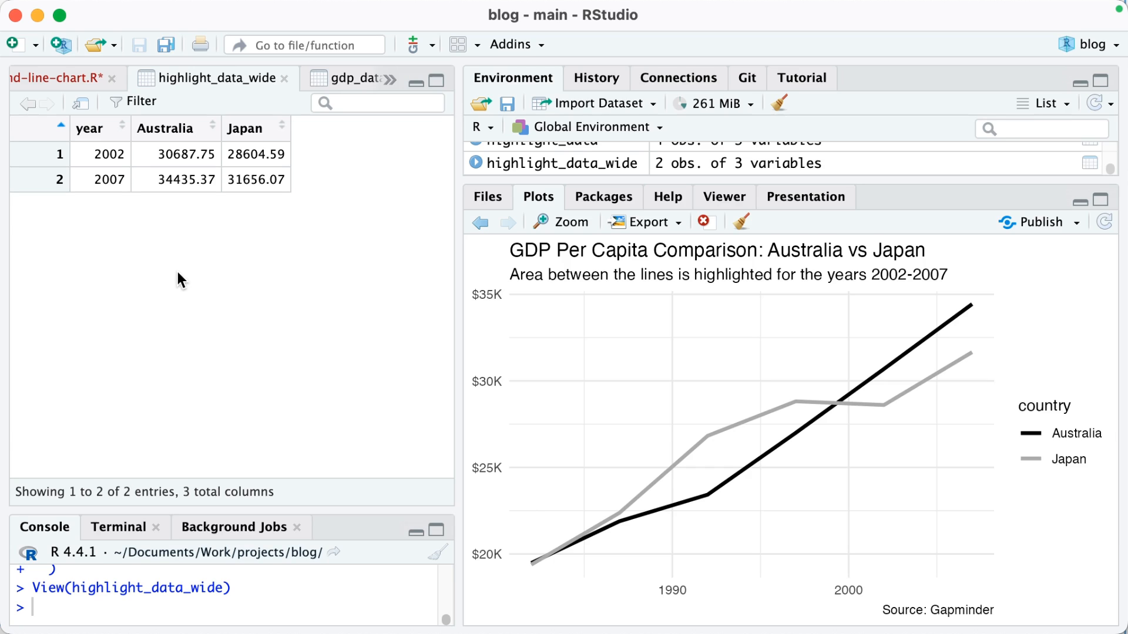
mouse_move(902, 404)
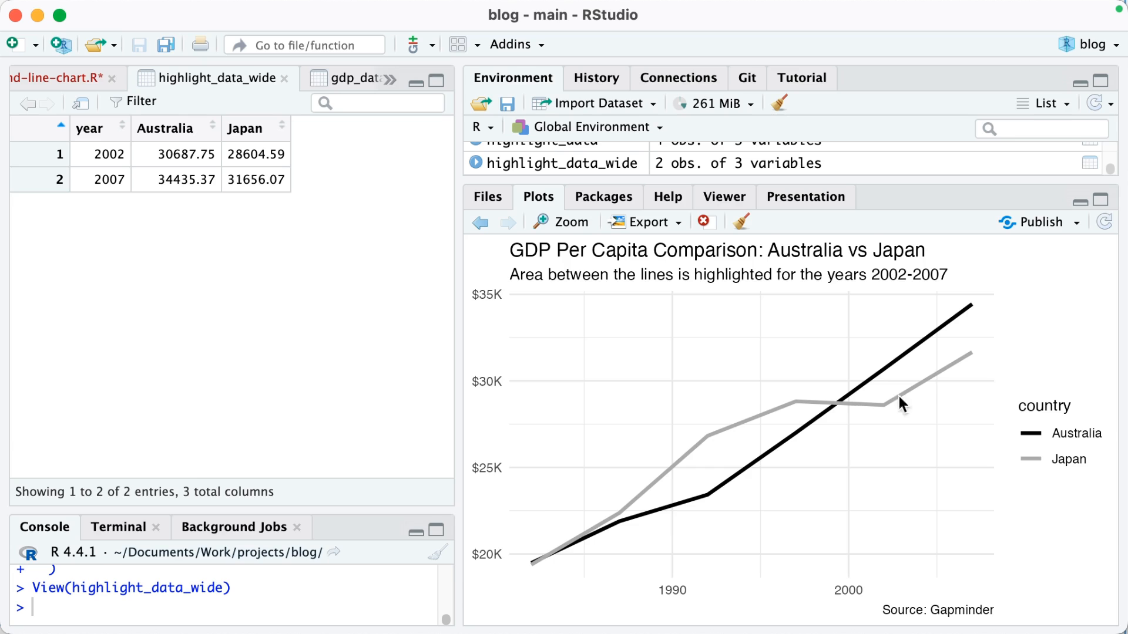
mouse_move(285, 89)
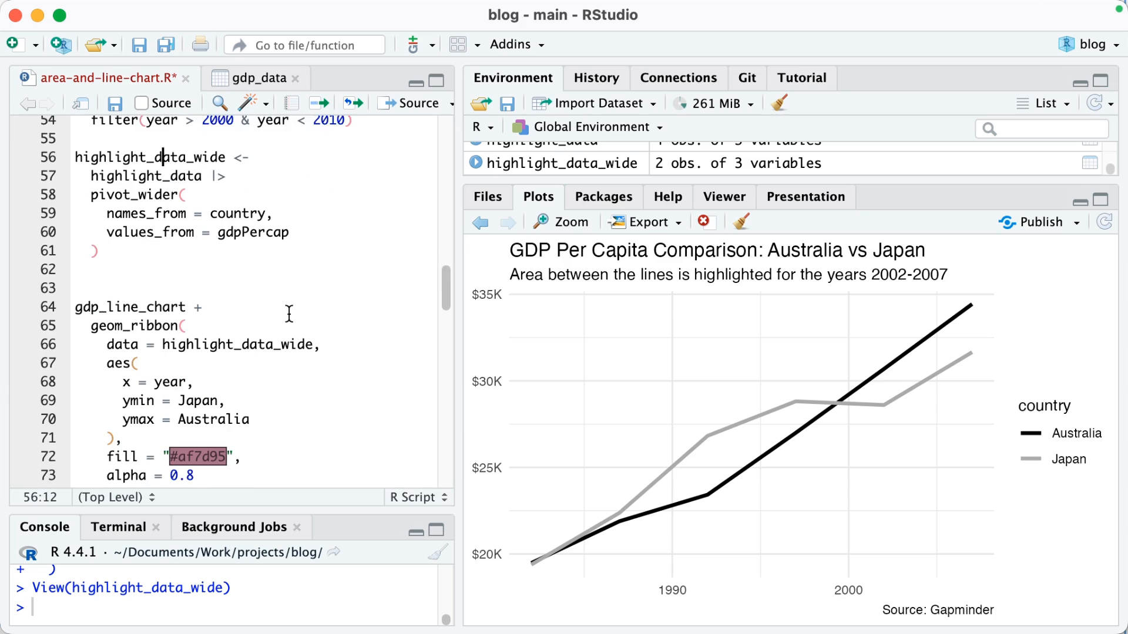
scroll("down", 3)
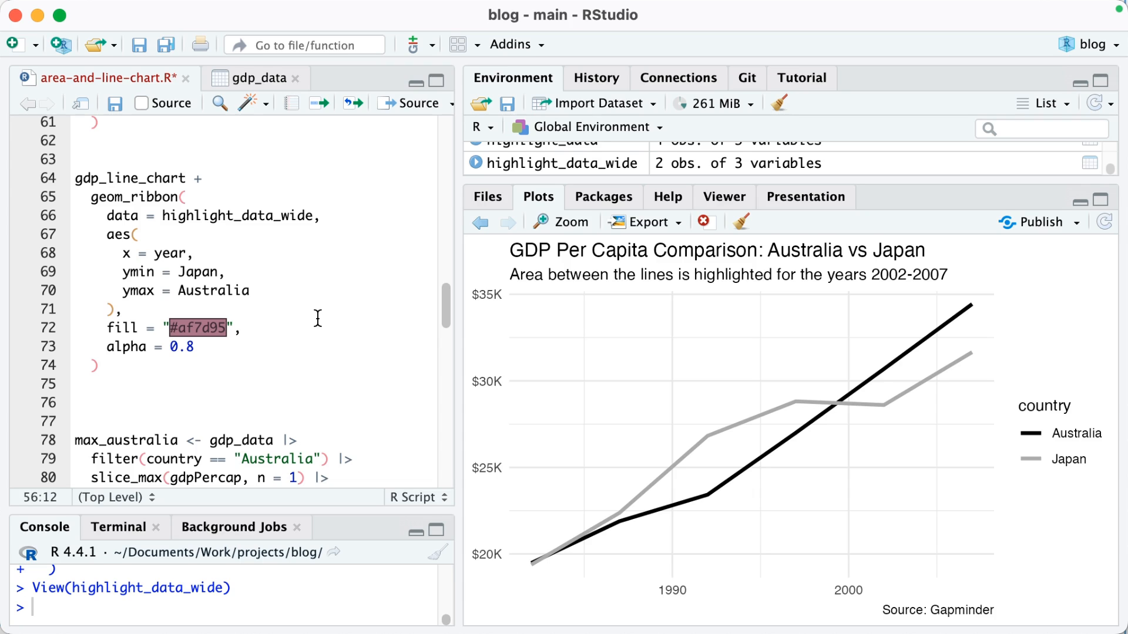
mouse_move(855, 411)
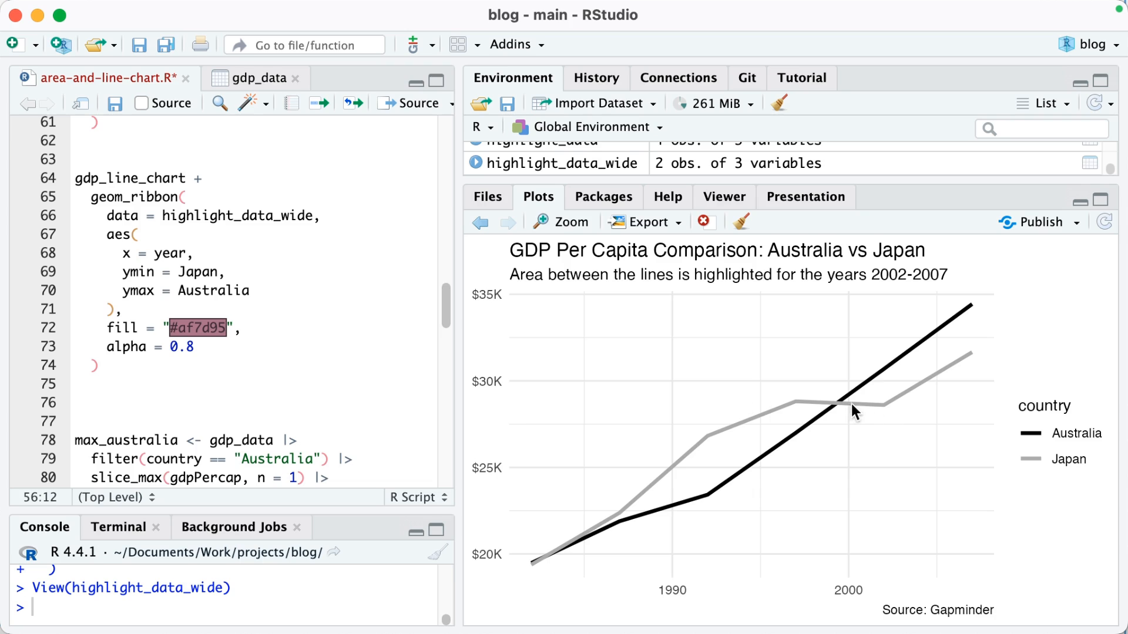
mouse_move(313, 321)
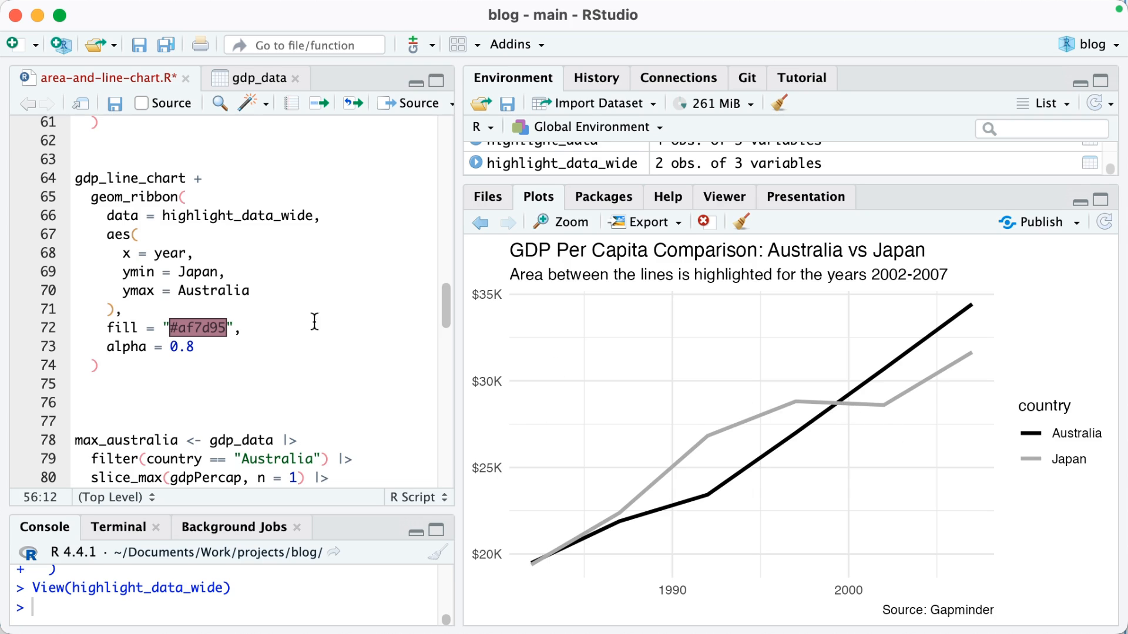
mouse_move(989, 350)
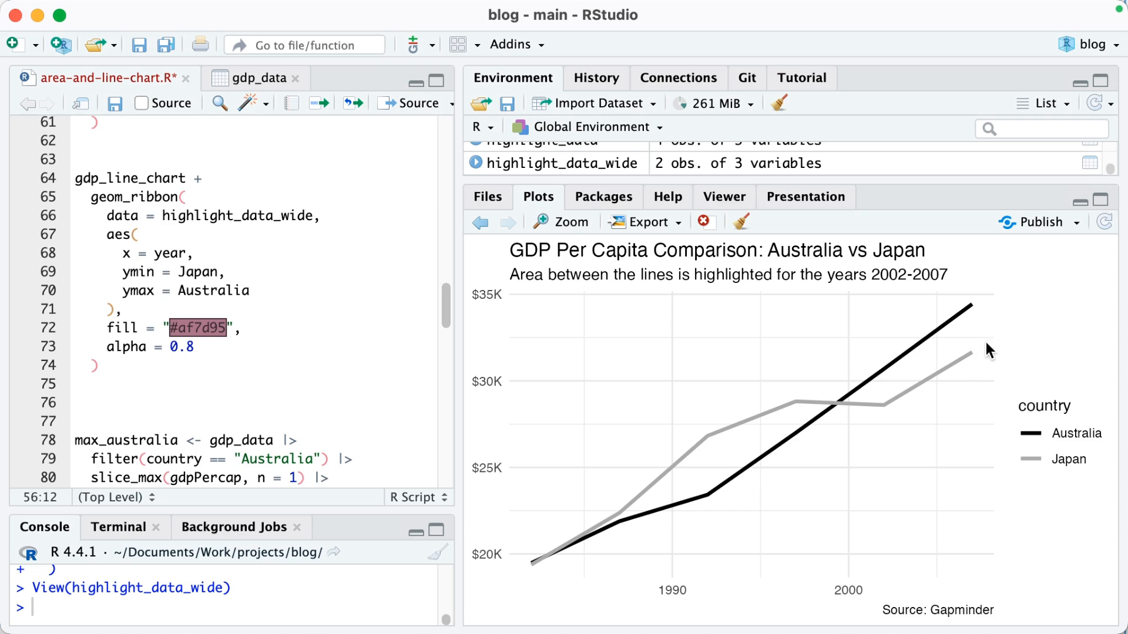
mouse_move(531, 299)
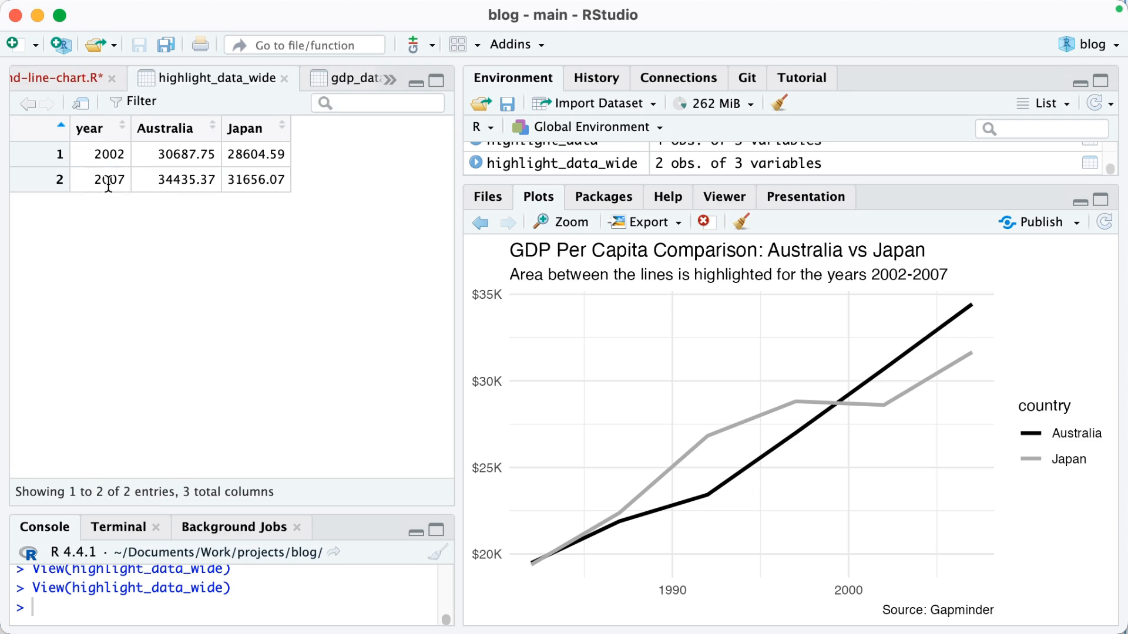
left_click(58, 77)
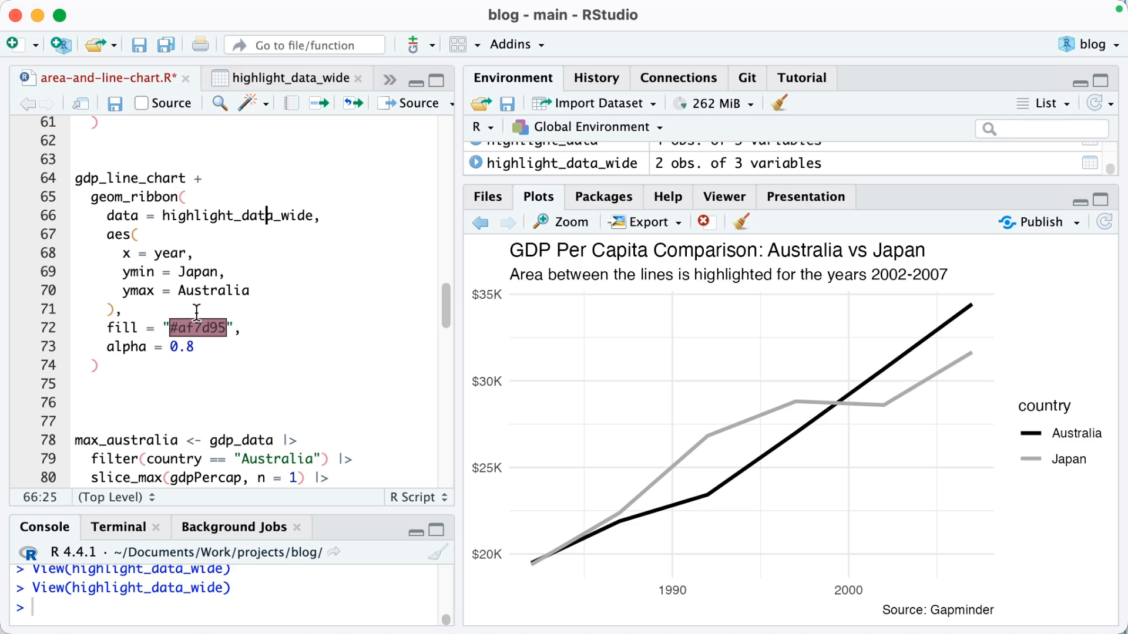
left_click(252, 290)
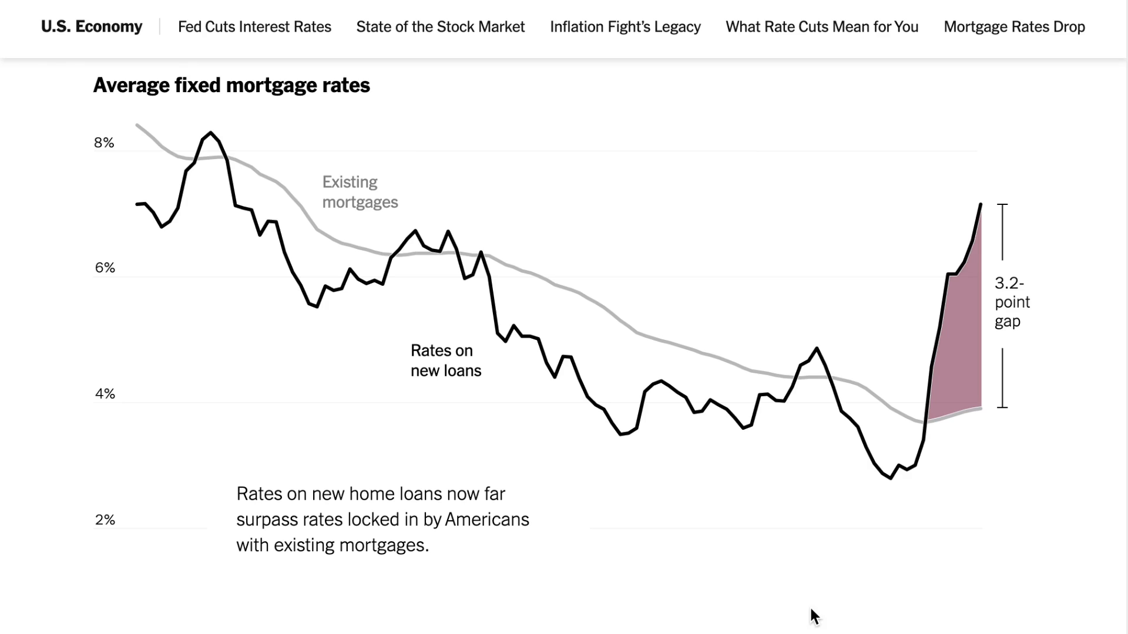
mouse_move(813, 615)
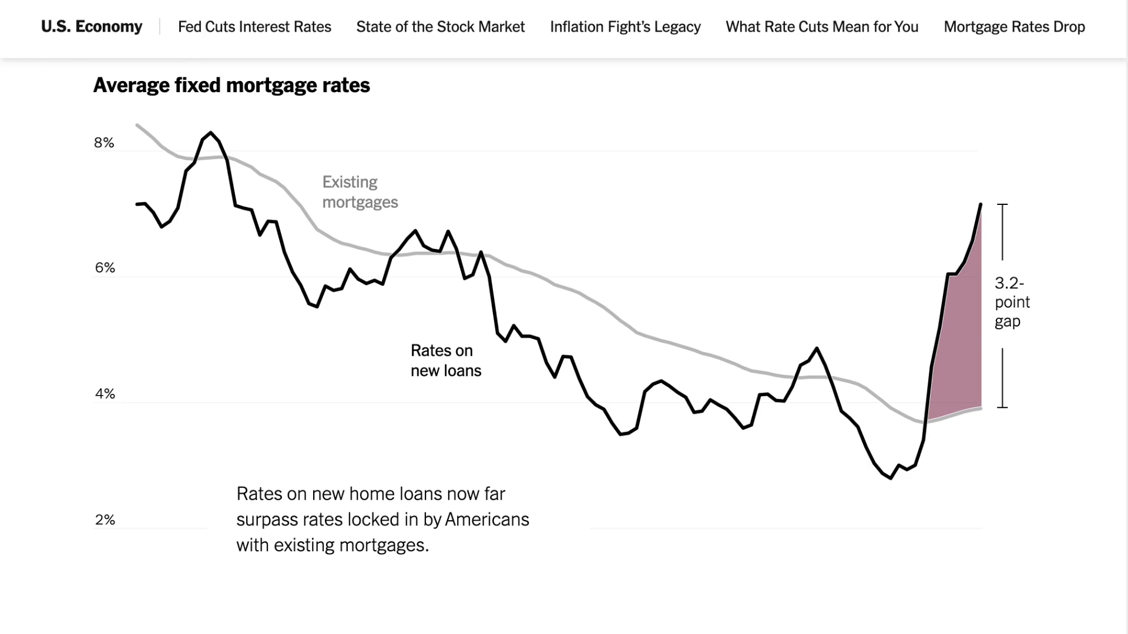
left_click(1010, 302)
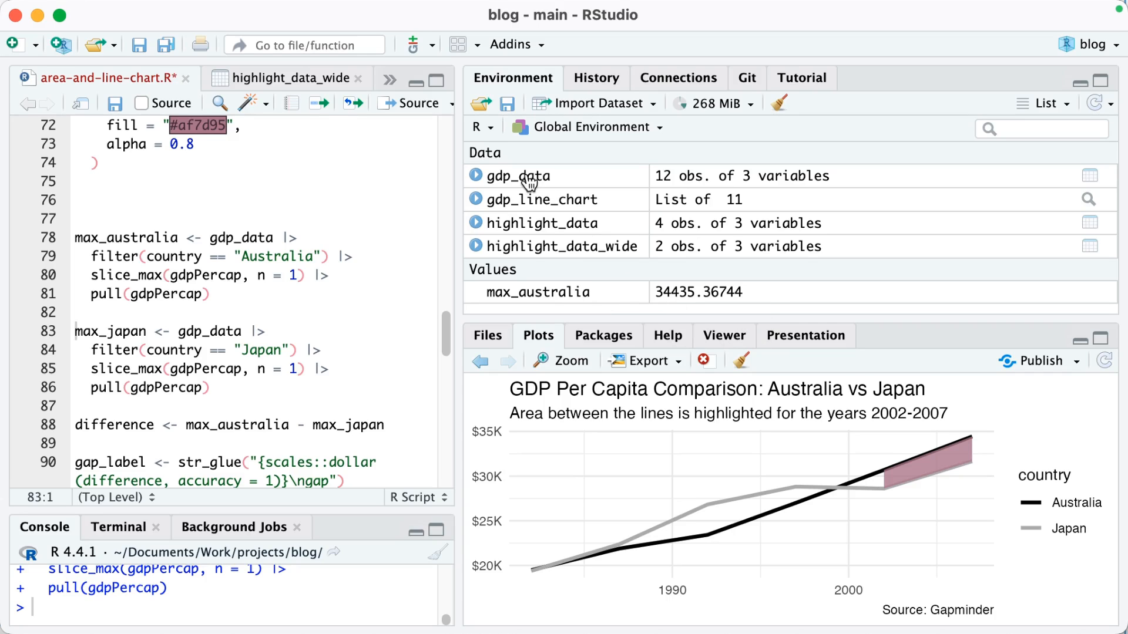
- Check gdp_data values, then compute and print the peak GDP difference of 2779.30
left_click(513, 175)
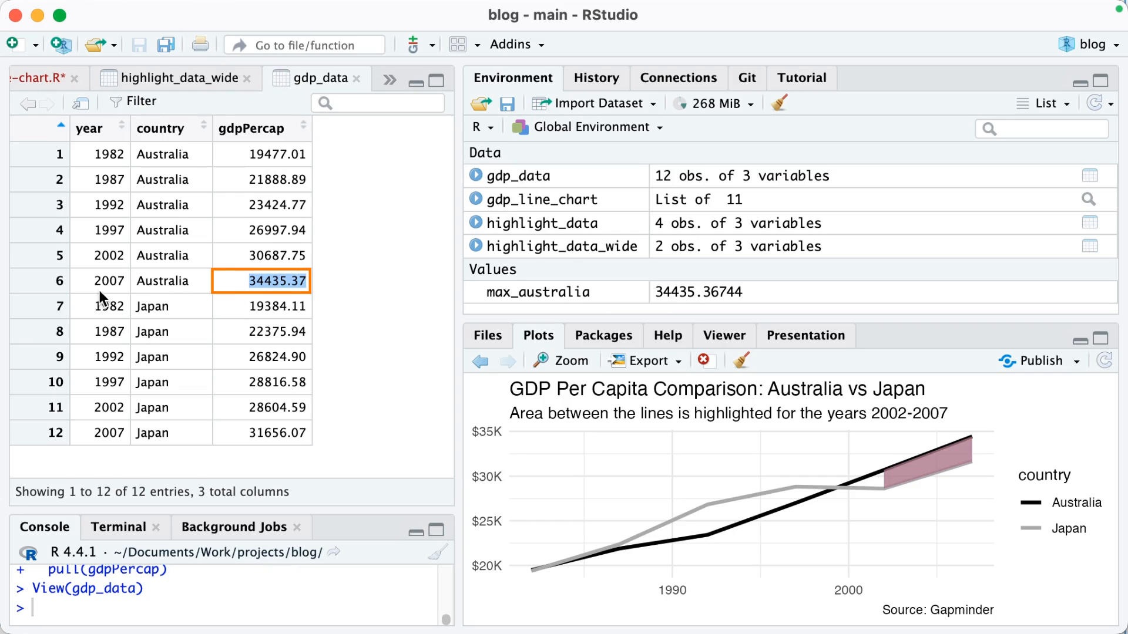
left_click(45, 78)
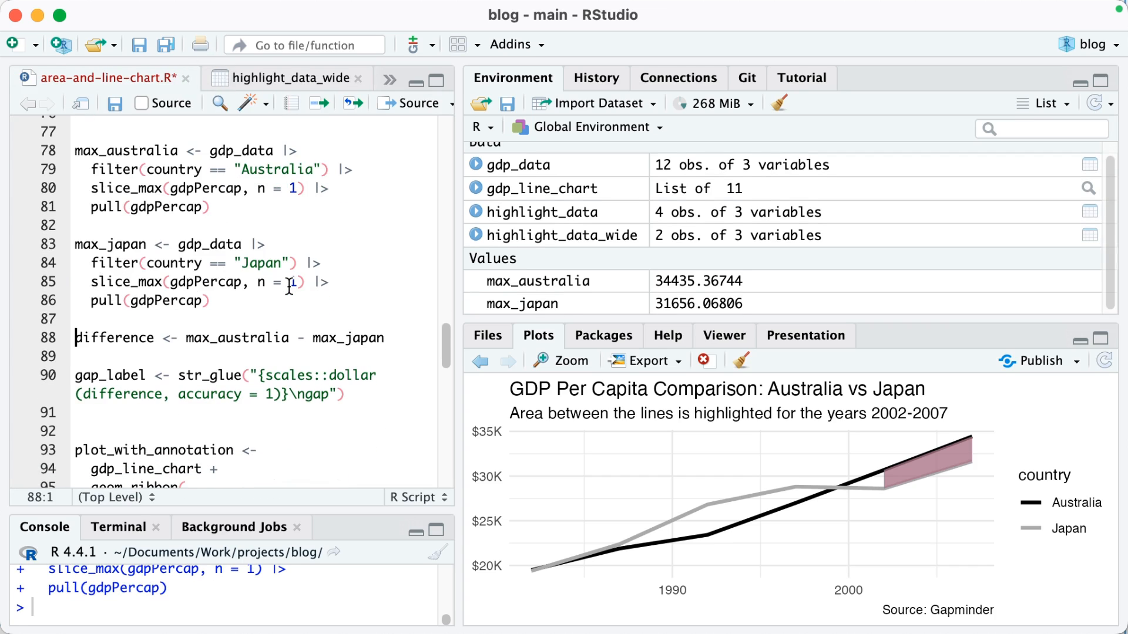
scroll("down", 3)
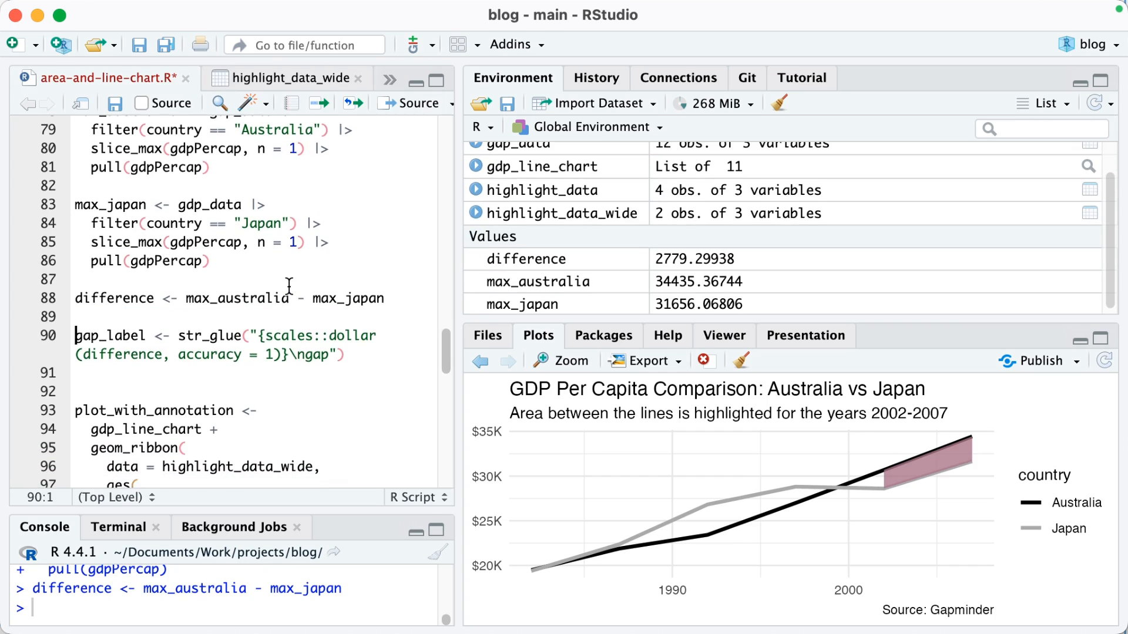
scroll("down", 3)
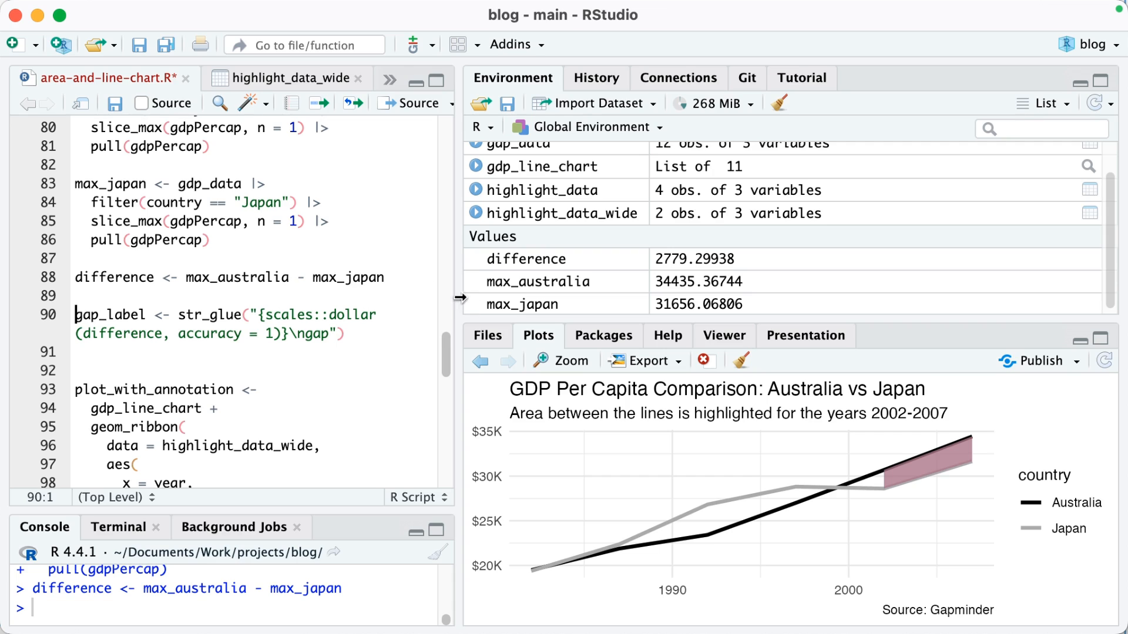
mouse_move(373, 295)
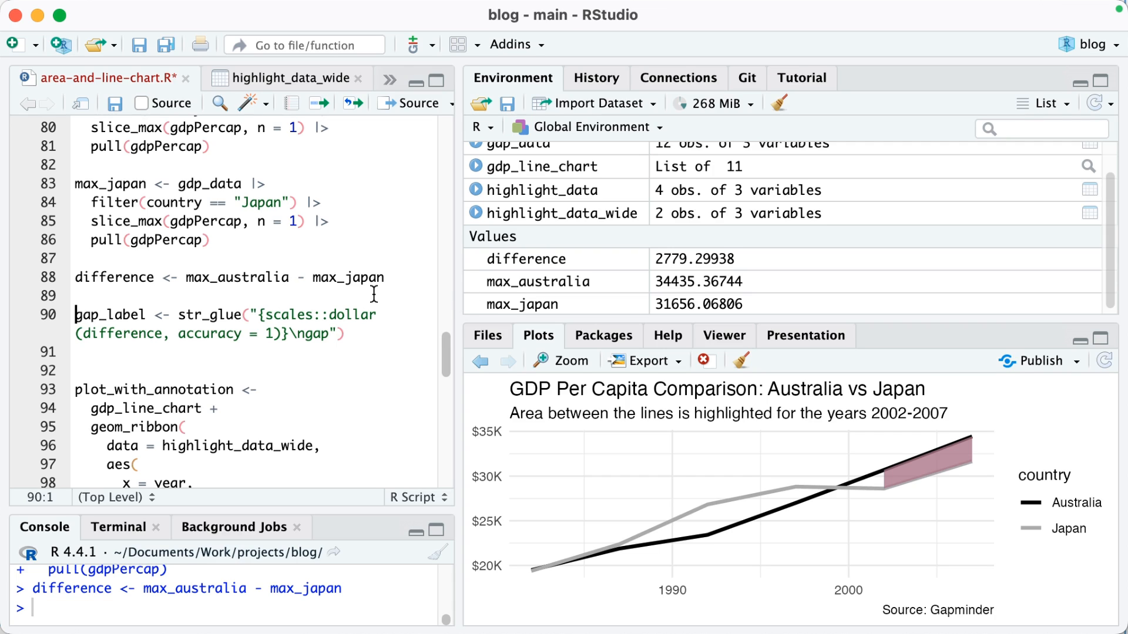
mouse_move(986, 458)
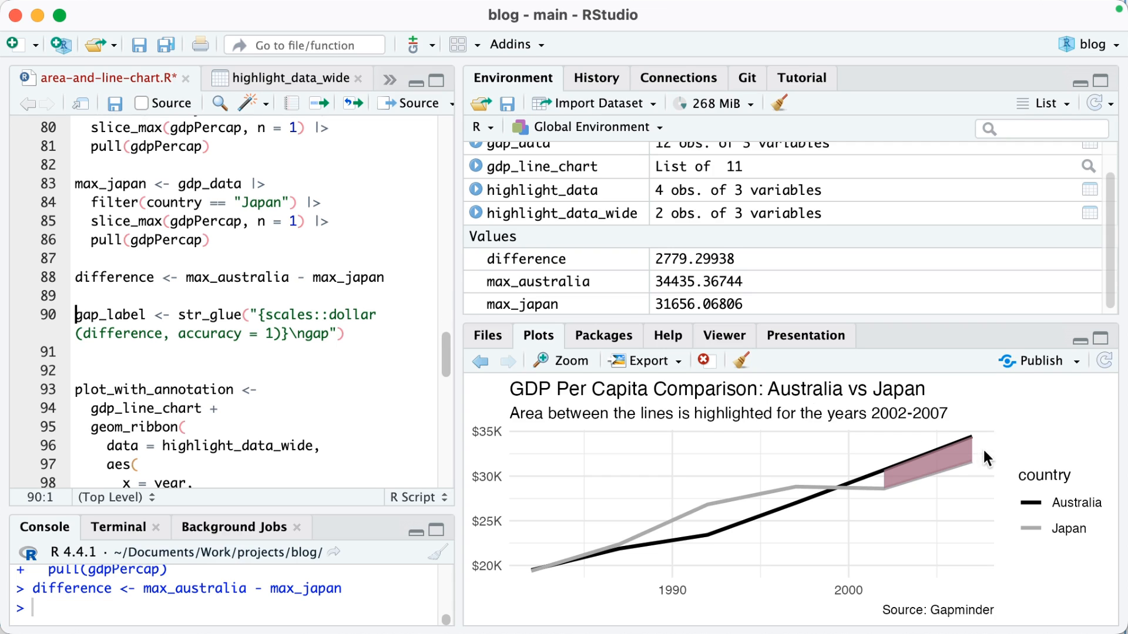
mouse_move(300, 249)
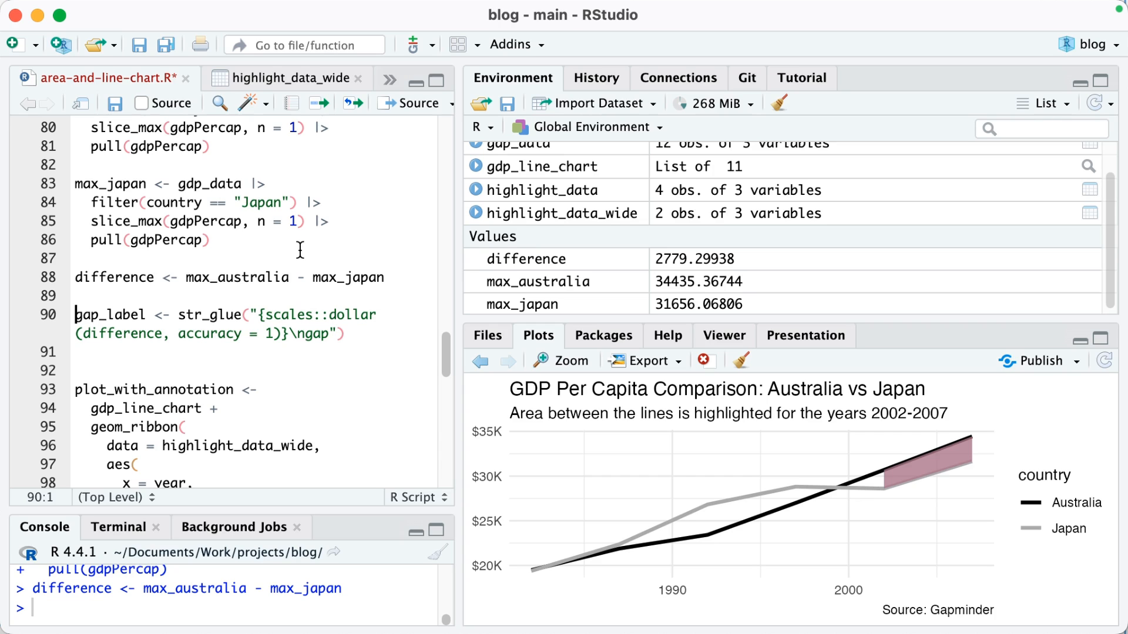
mouse_move(140, 278)
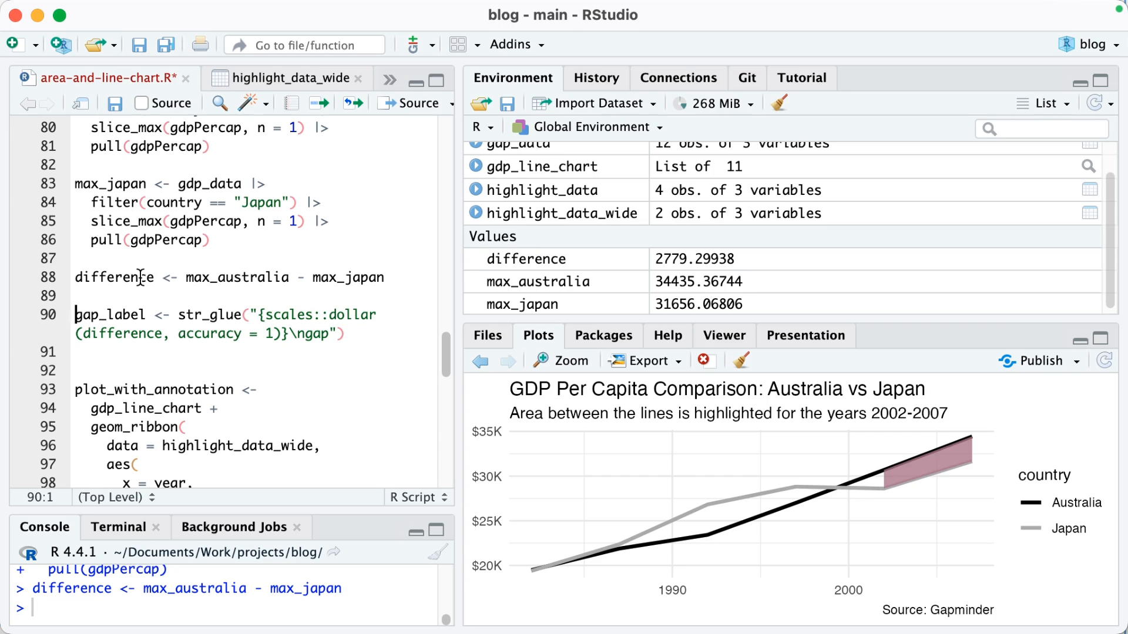
double_click(113, 277)
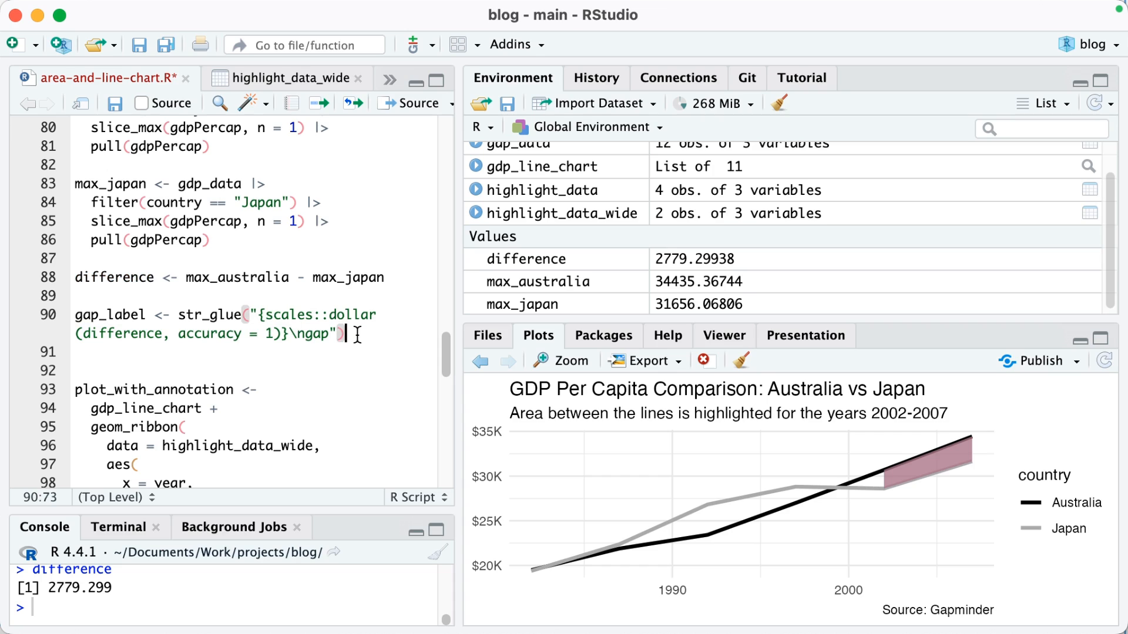
mouse_move(135, 545)
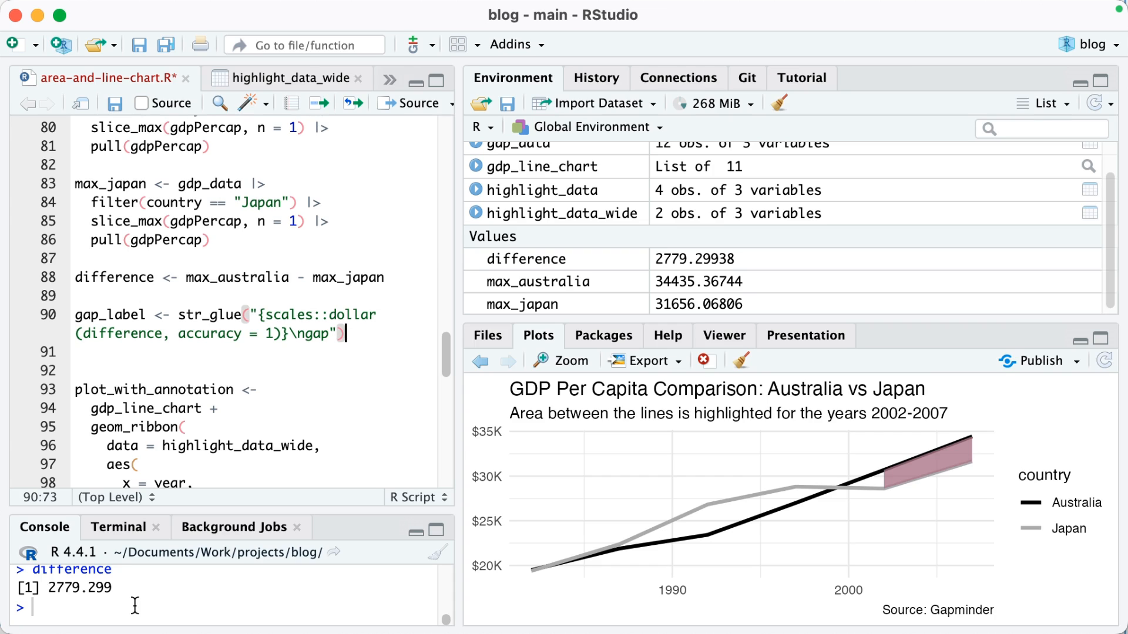
mouse_move(128, 604)
type("# ")
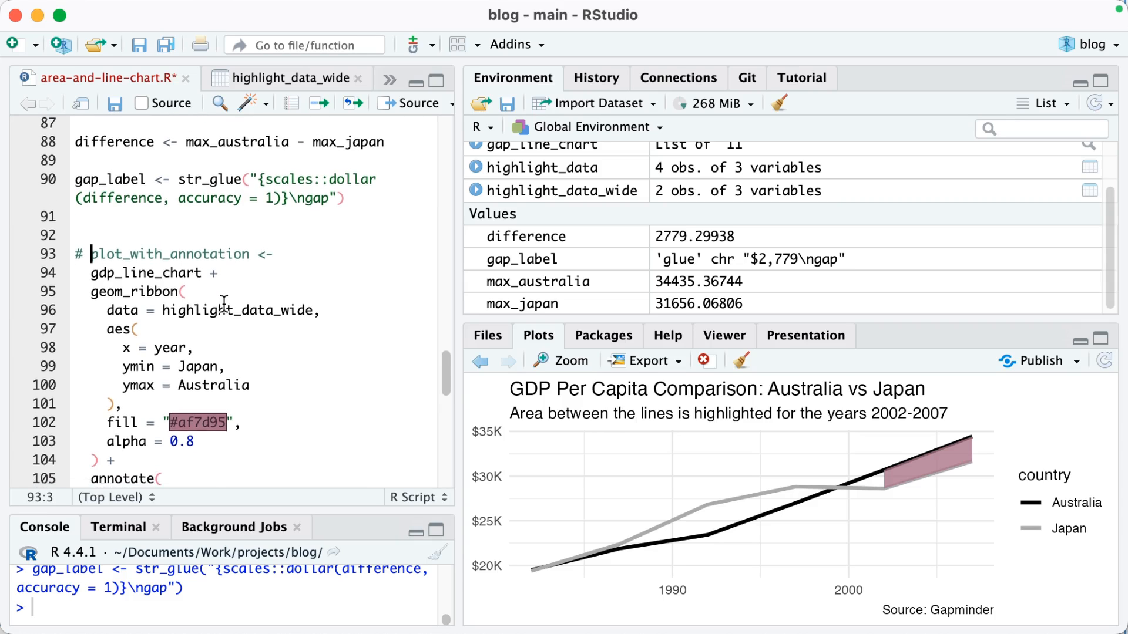
- Create gap_label '$2,779 gap' and run the shaded 2002–2007 geom_ribbon chart code
scroll("down", 3)
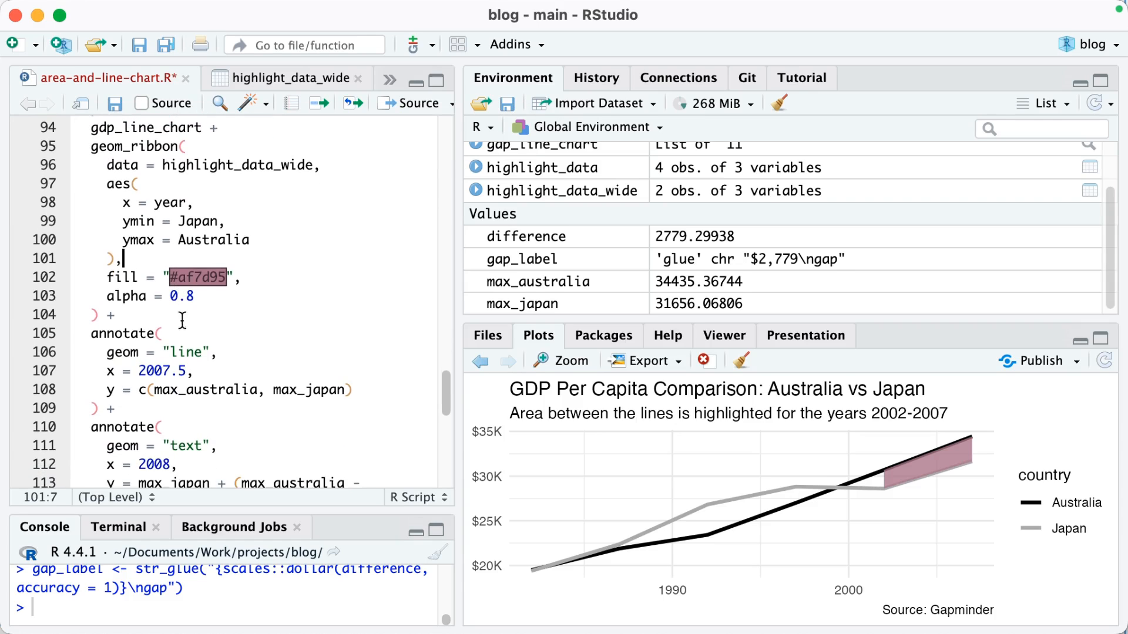
scroll("down", 3)
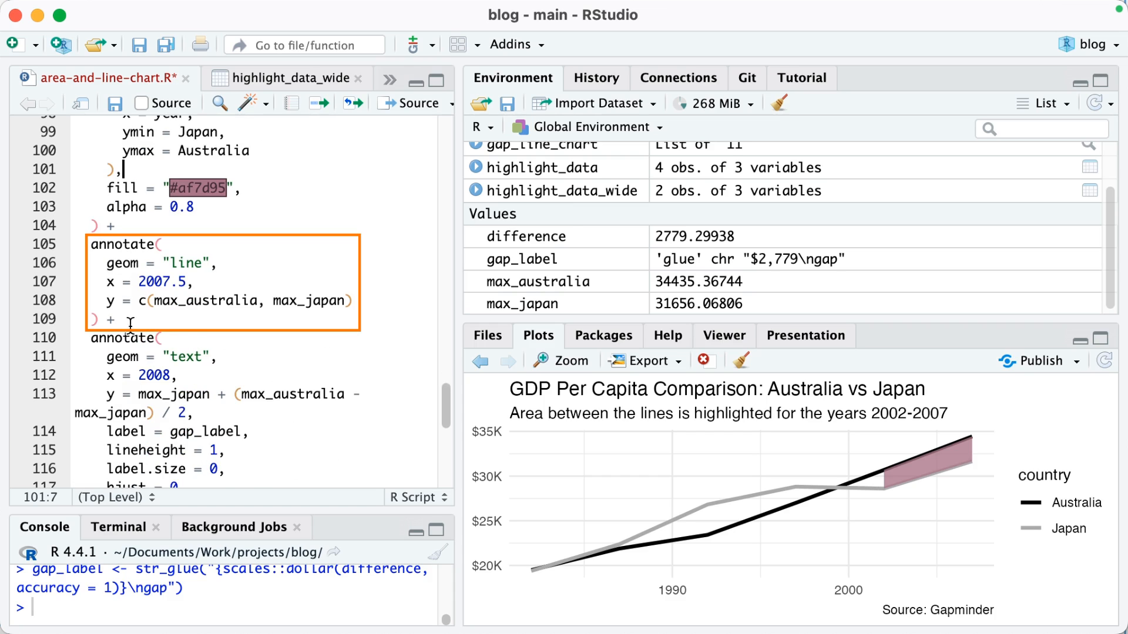
mouse_move(391, 192)
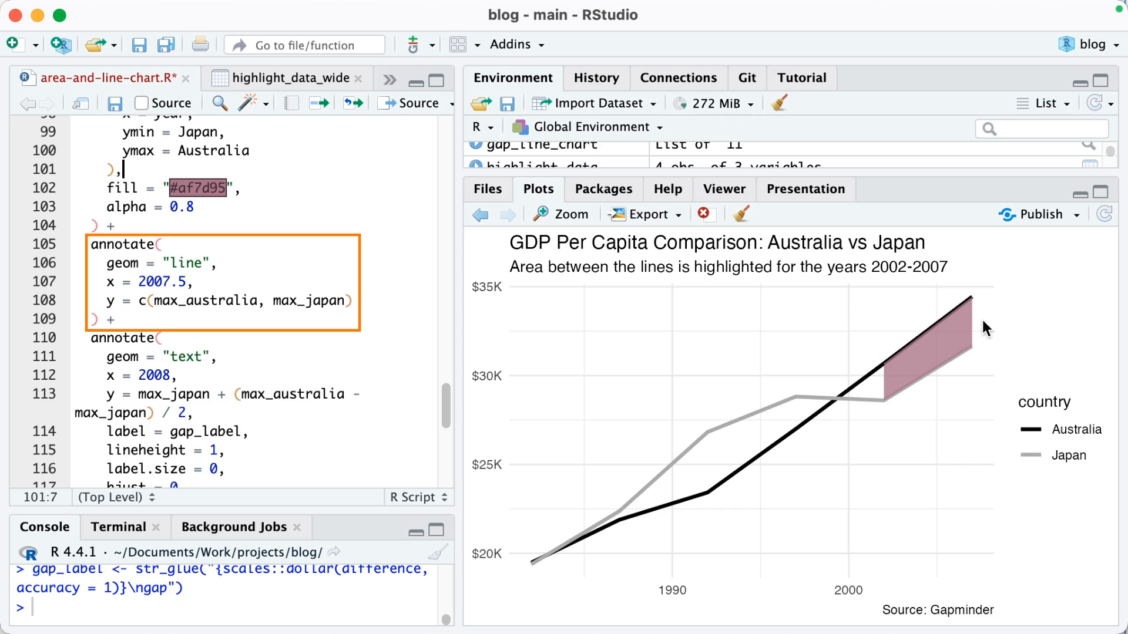
scroll("down", 3)
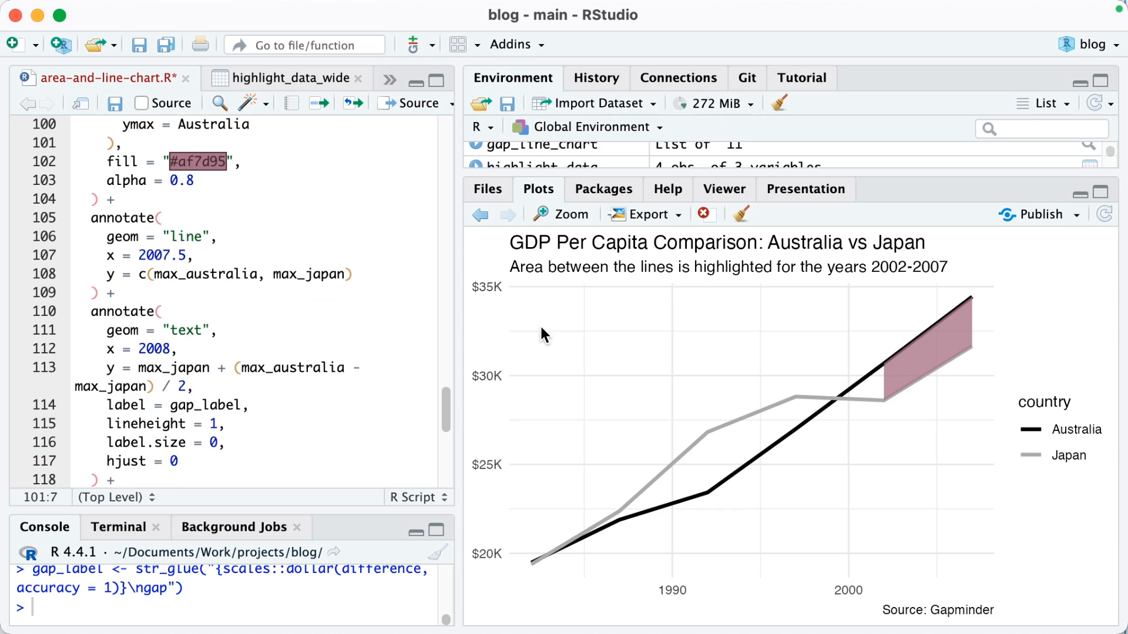
left_click(183, 255)
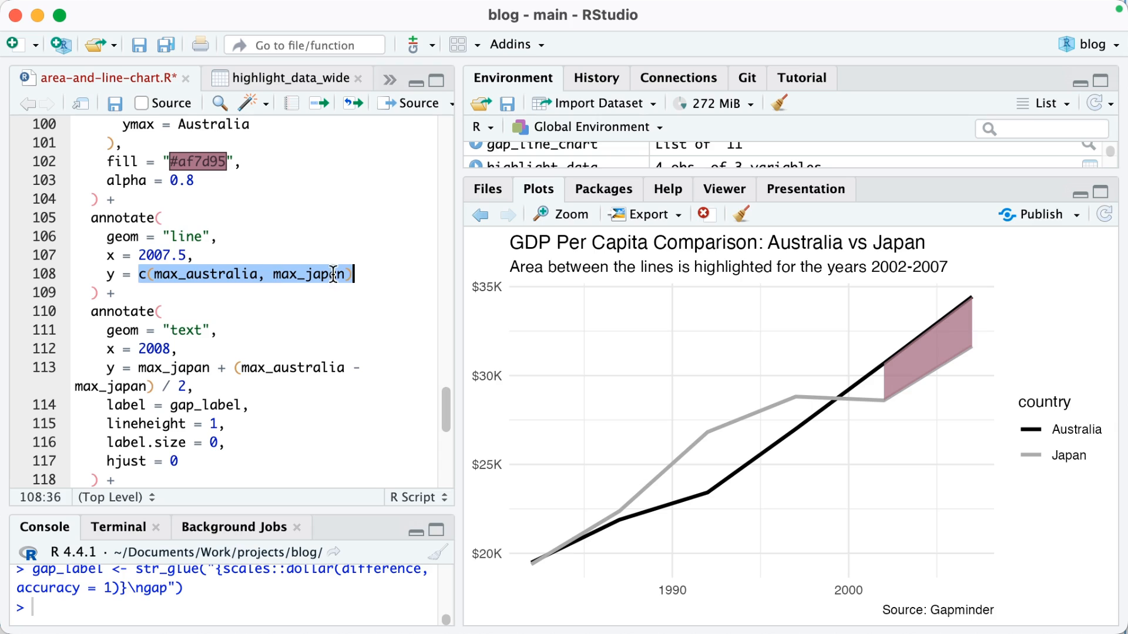
mouse_move(975, 302)
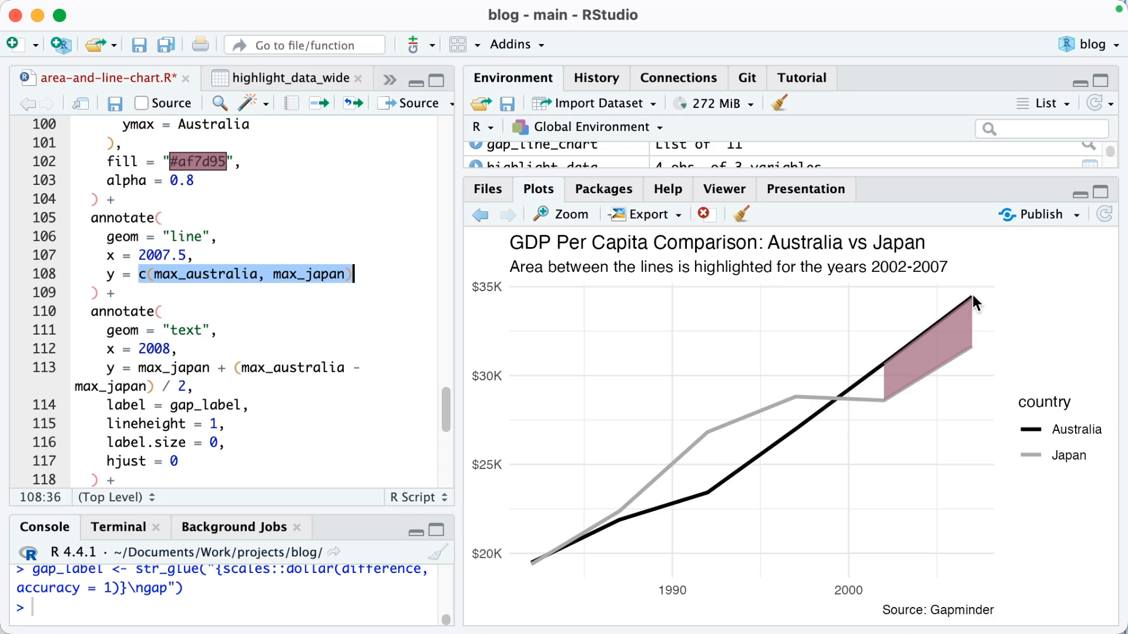
mouse_move(404, 292)
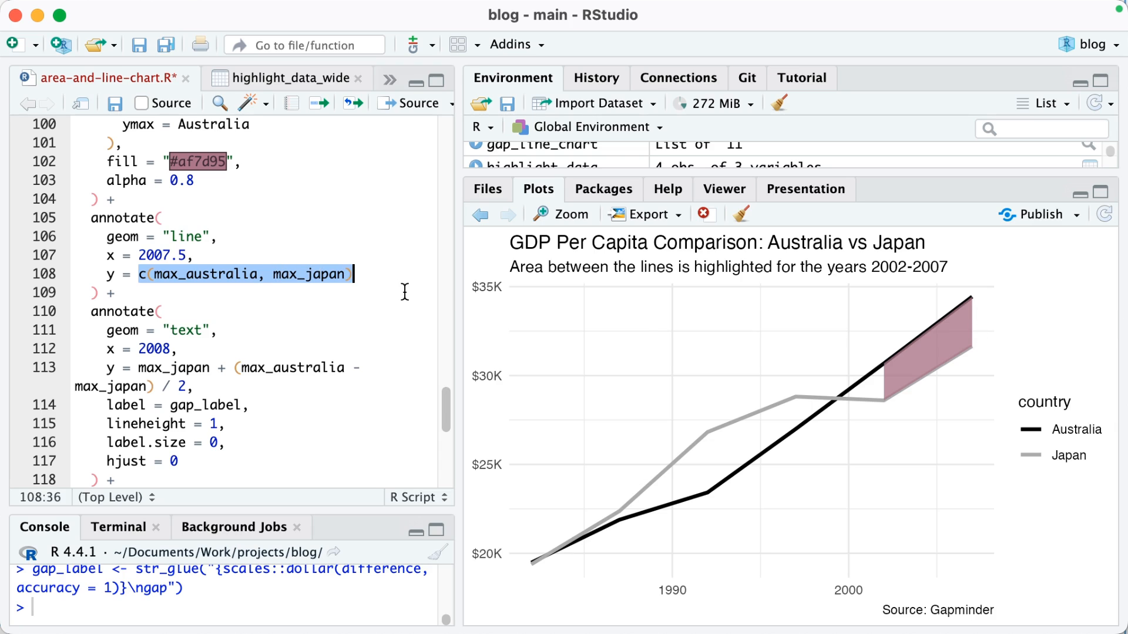
scroll("down", 3)
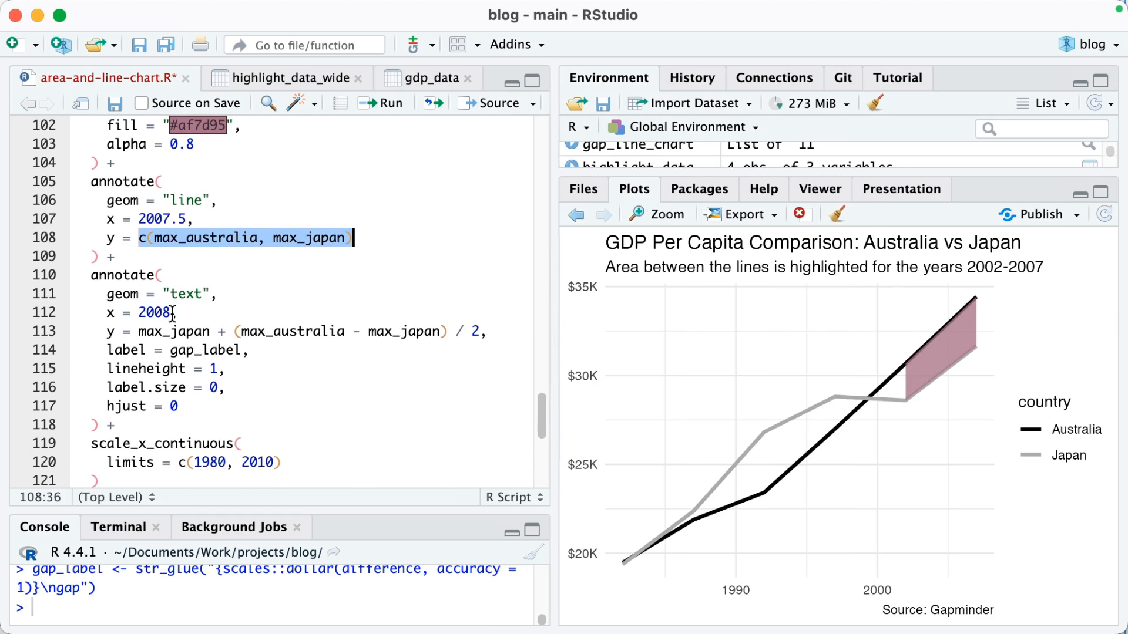
- Position the gap label at max_japan + difference / 2 and limit years to 1980–2010
scroll("down", 3)
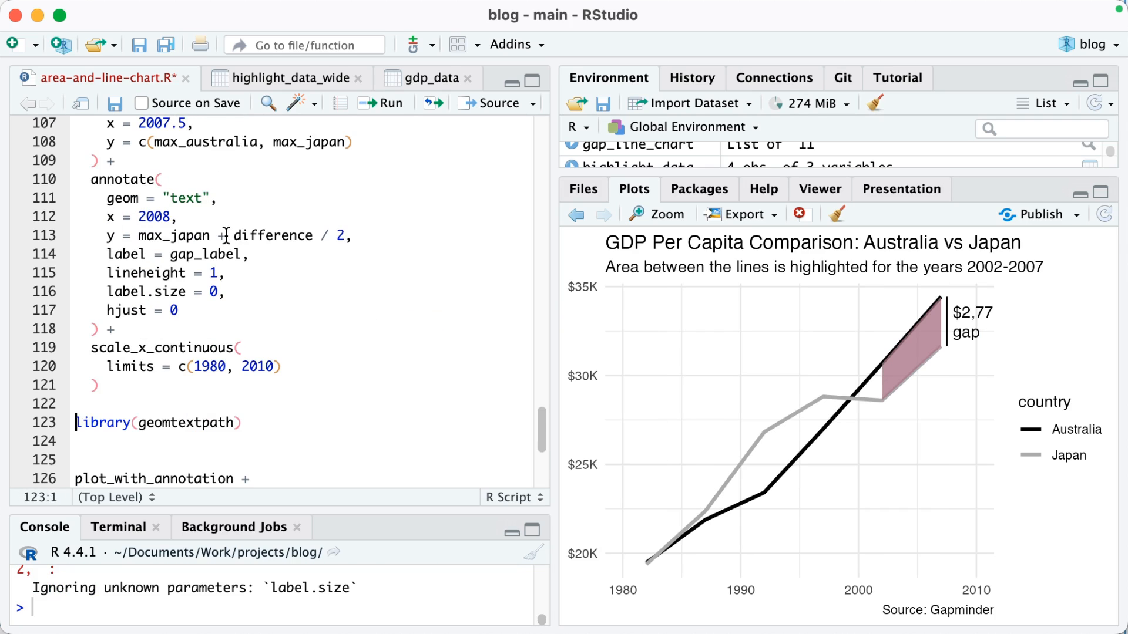
mouse_move(983, 310)
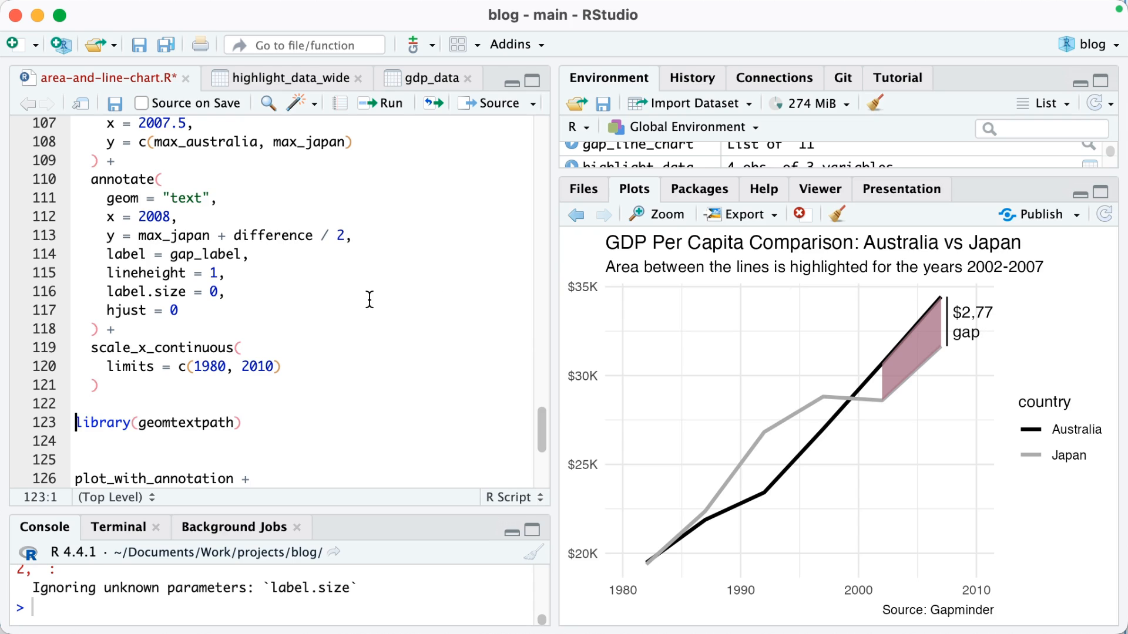
left_click(225, 273)
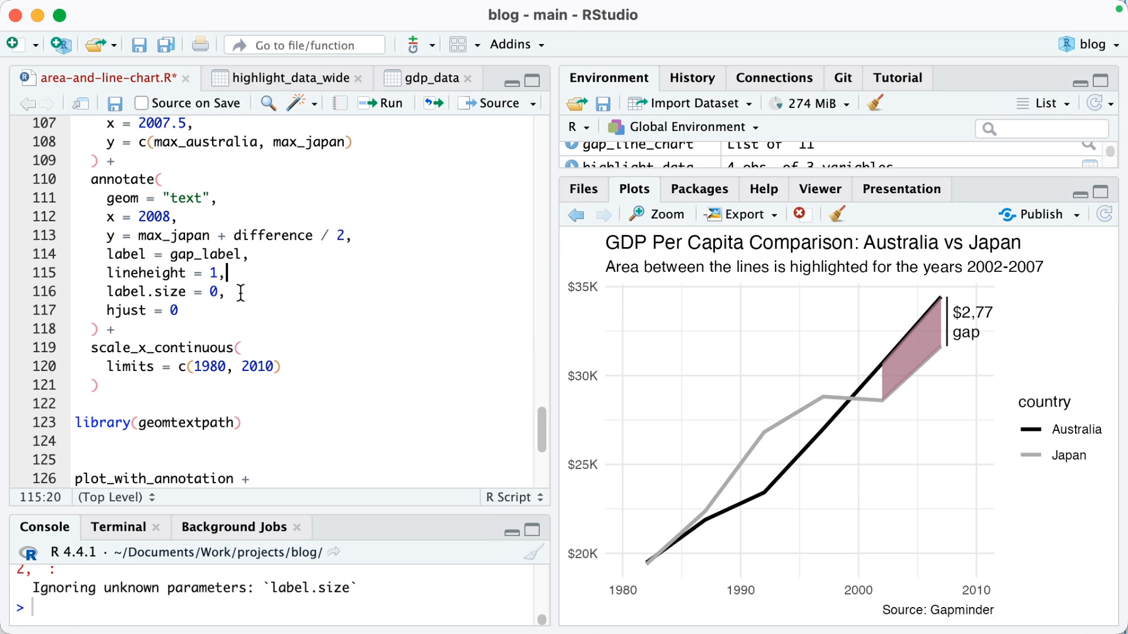
scroll("down", 3)
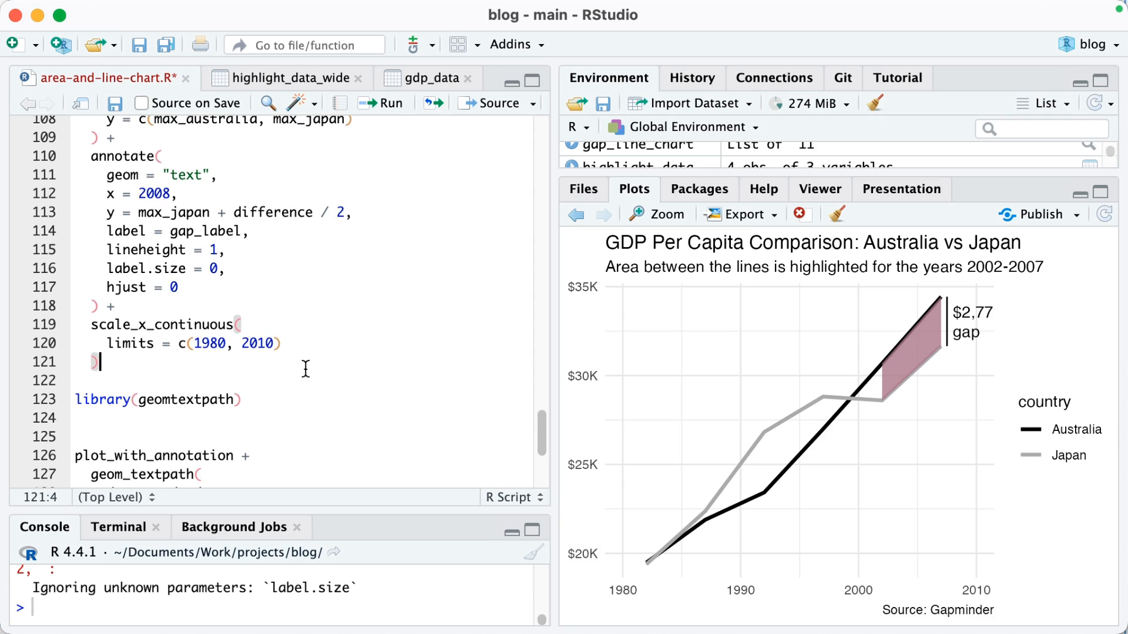
mouse_move(959, 328)
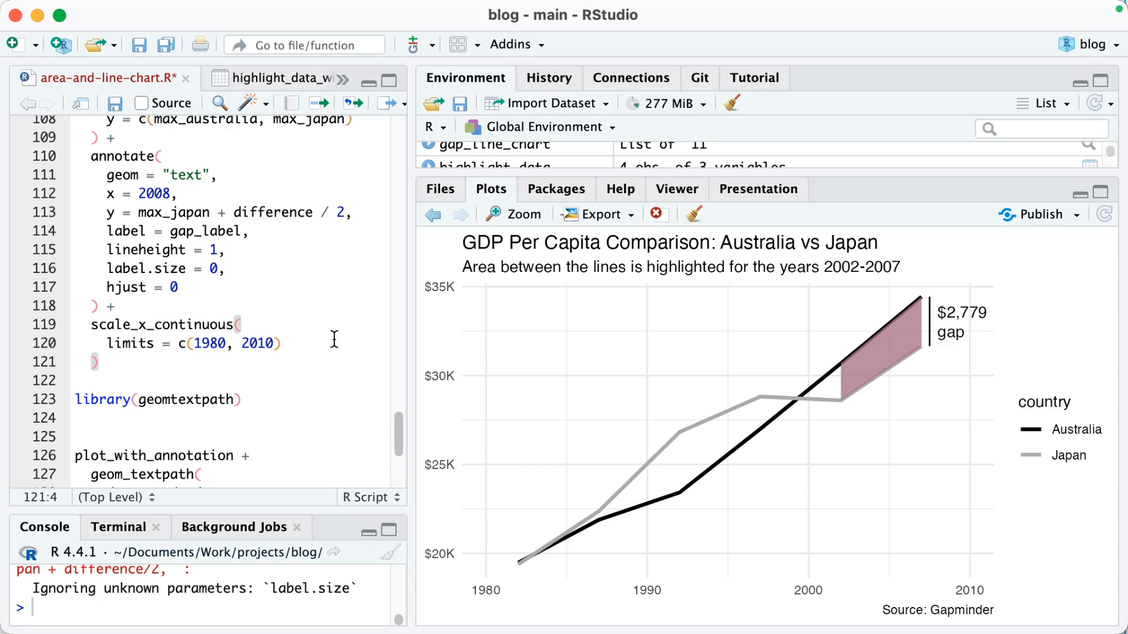
- Save the script and move to the geom_textpath country-label code
scroll("down", 3)
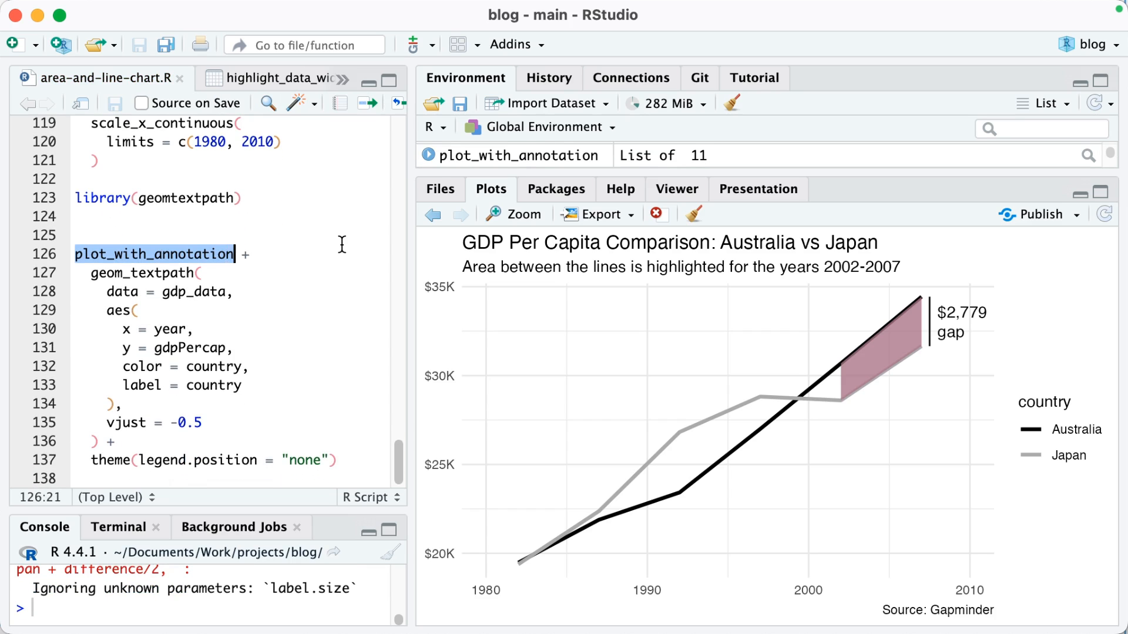
left_click(76, 254)
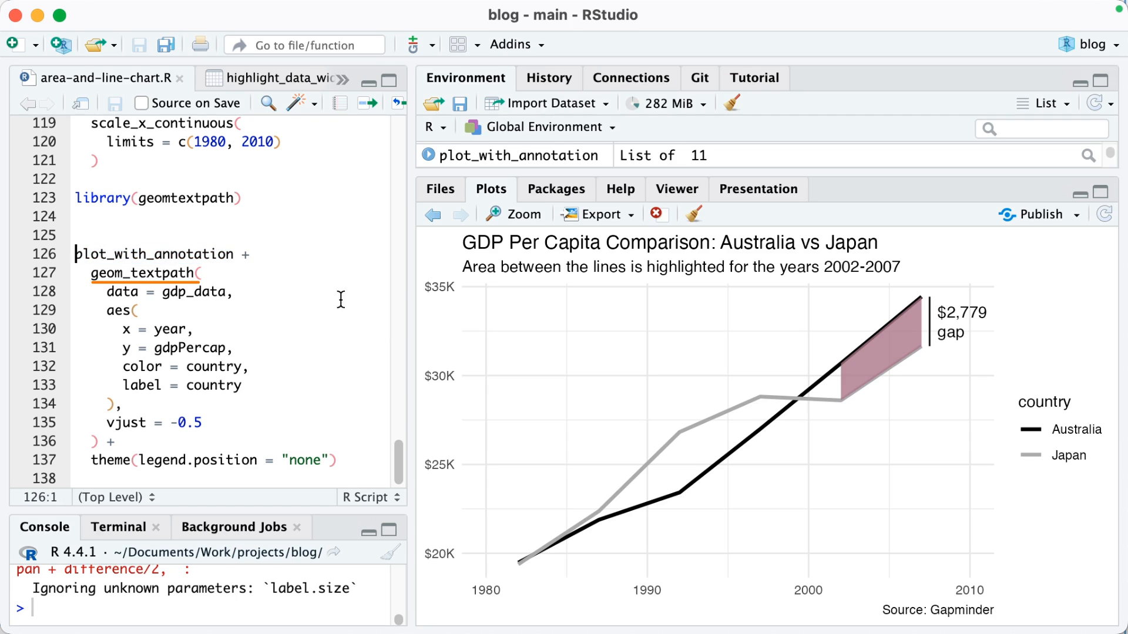
mouse_move(282, 307)
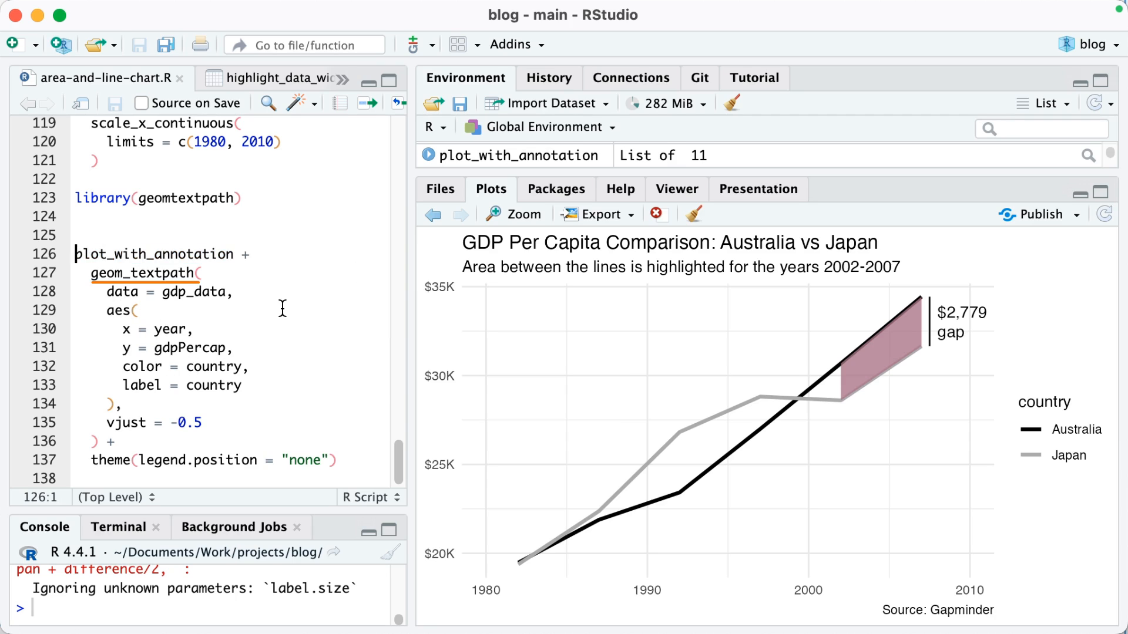